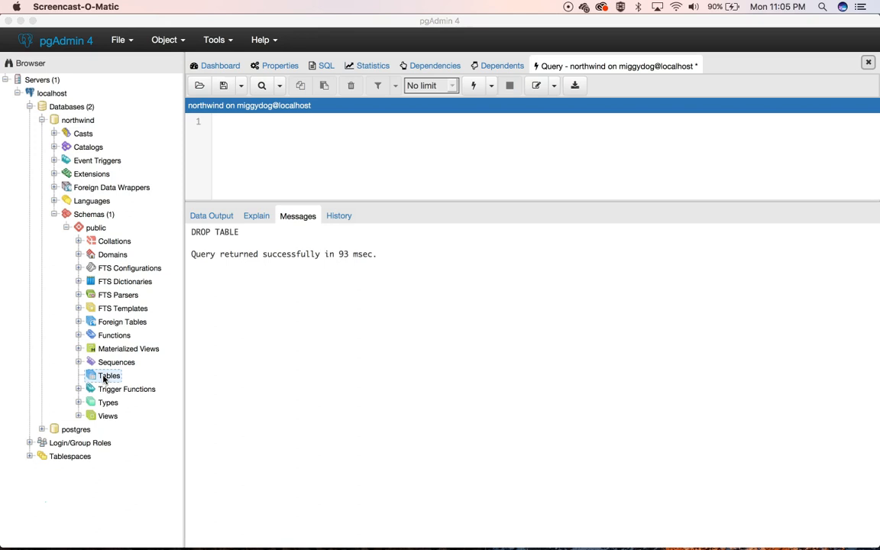
- Begin creating a new table from northwind's public schema Tables node
right_click(108, 375)
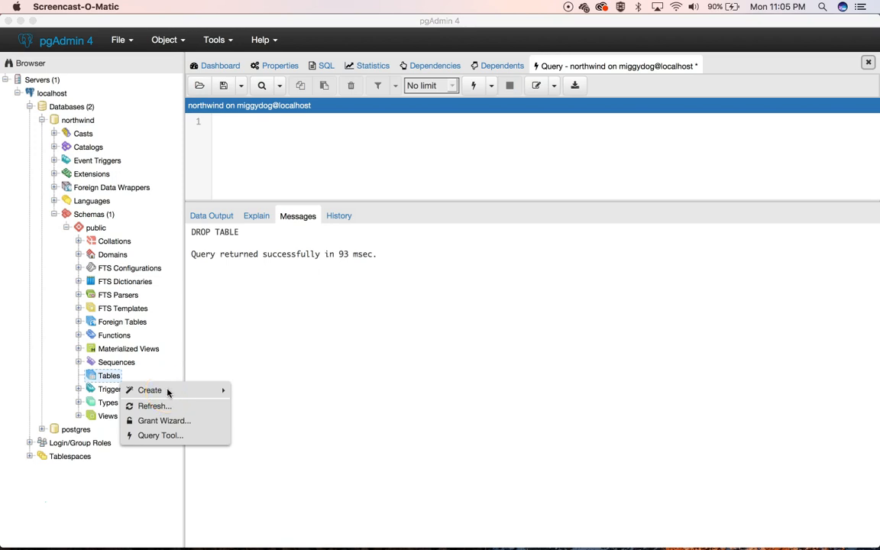
mouse_move(168, 393)
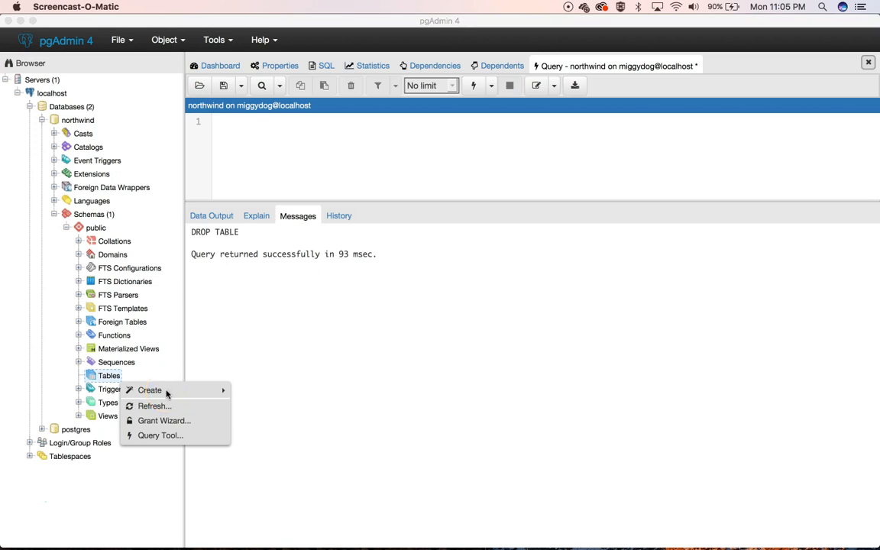
mouse_move(150, 391)
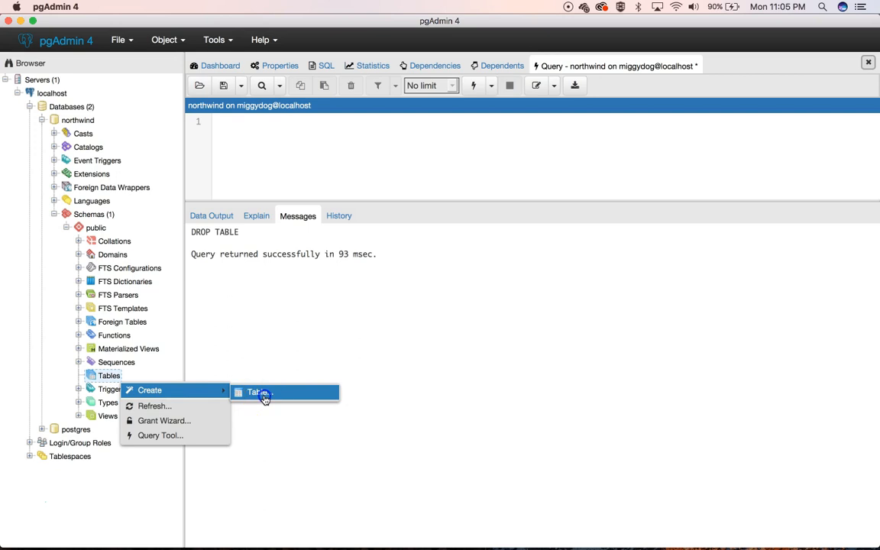
click(256, 392)
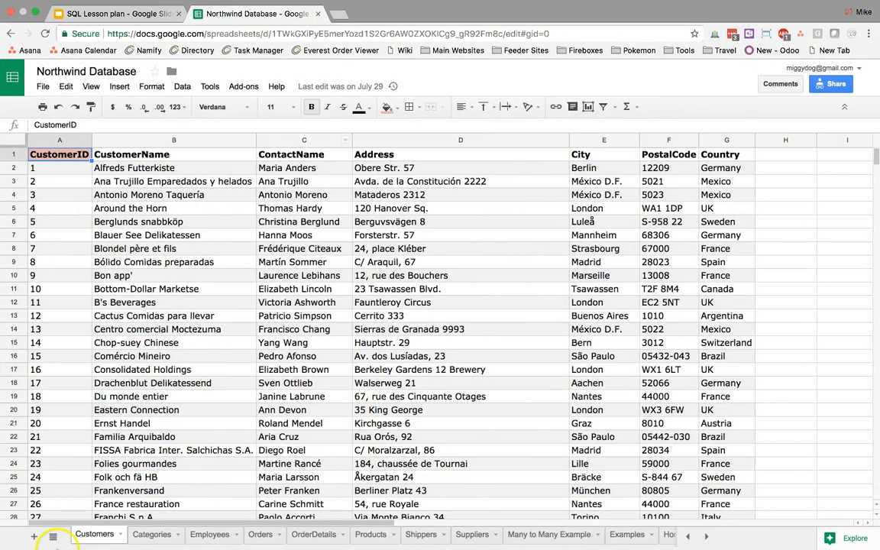
mouse_move(196, 403)
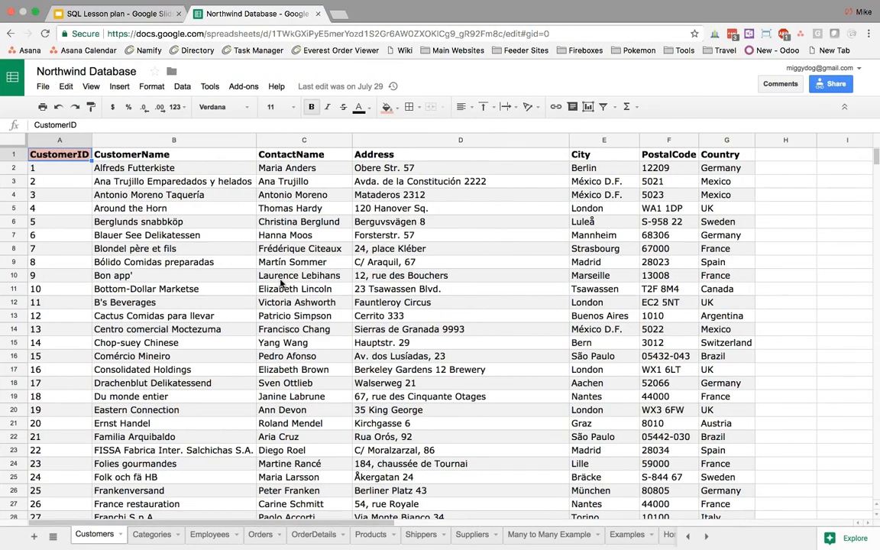
click(59, 155)
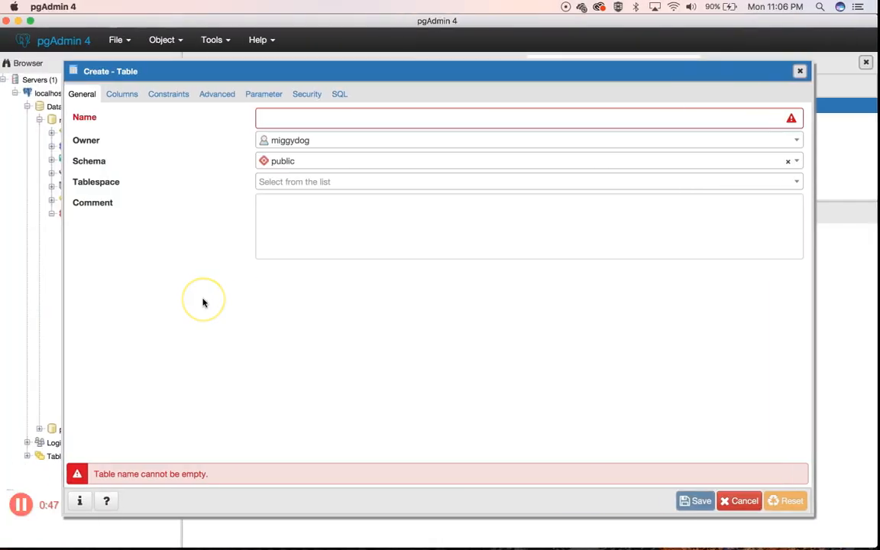
- Name the table customers and add customer_id as a serial, not-null primary key column
text(customers)
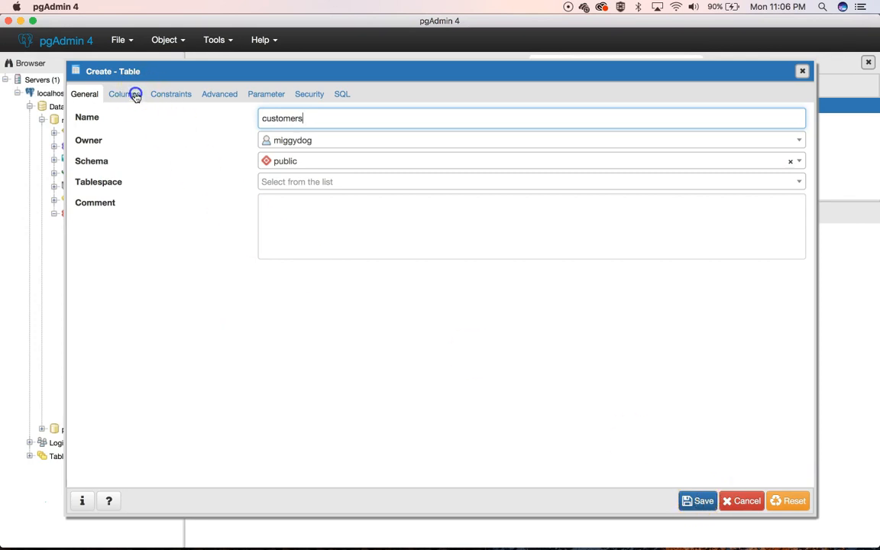
click(123, 93)
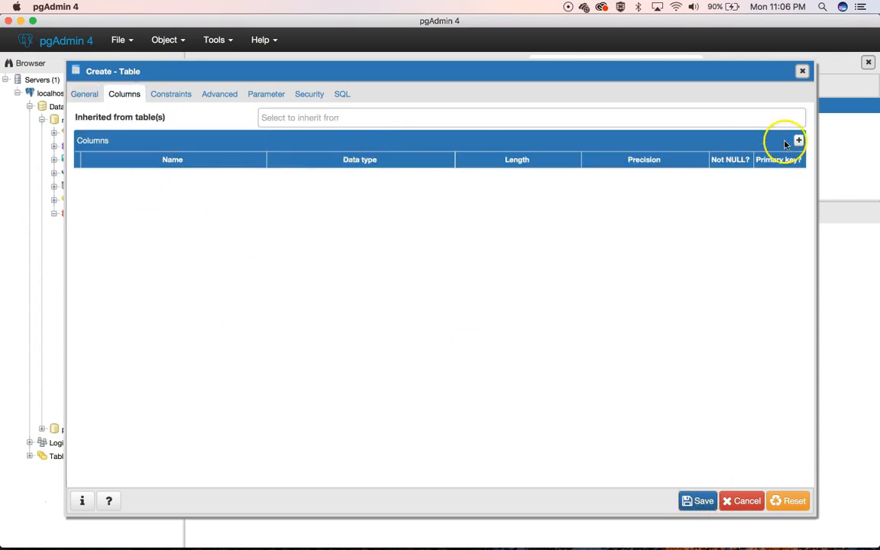
click(798, 141)
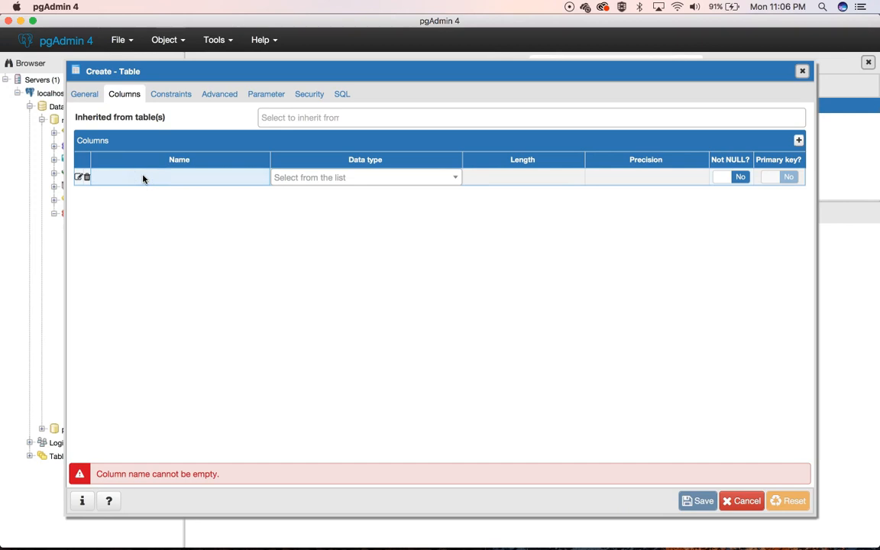
text(customer_id)
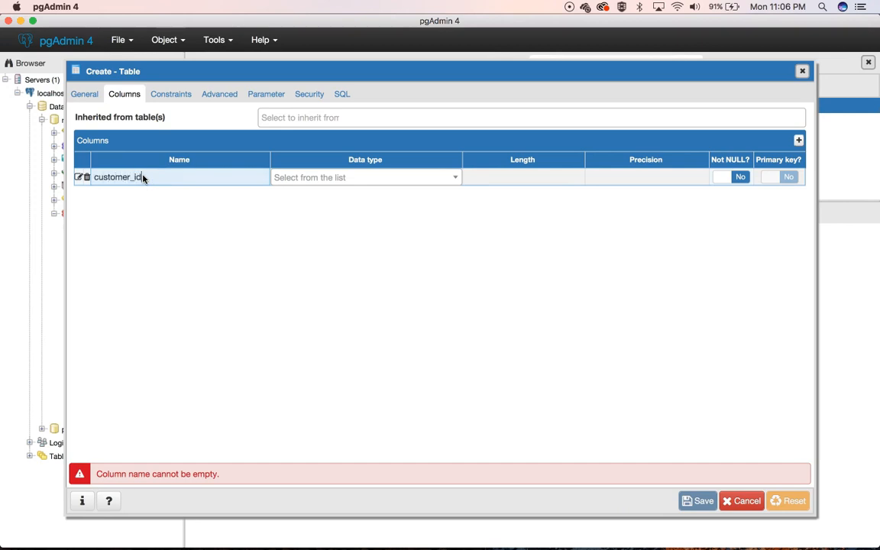
click(365, 177)
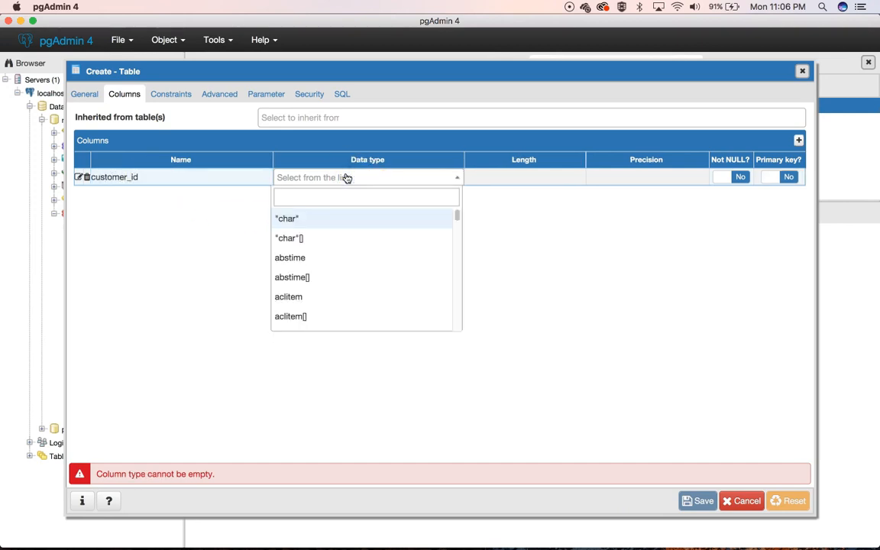
text(ser)
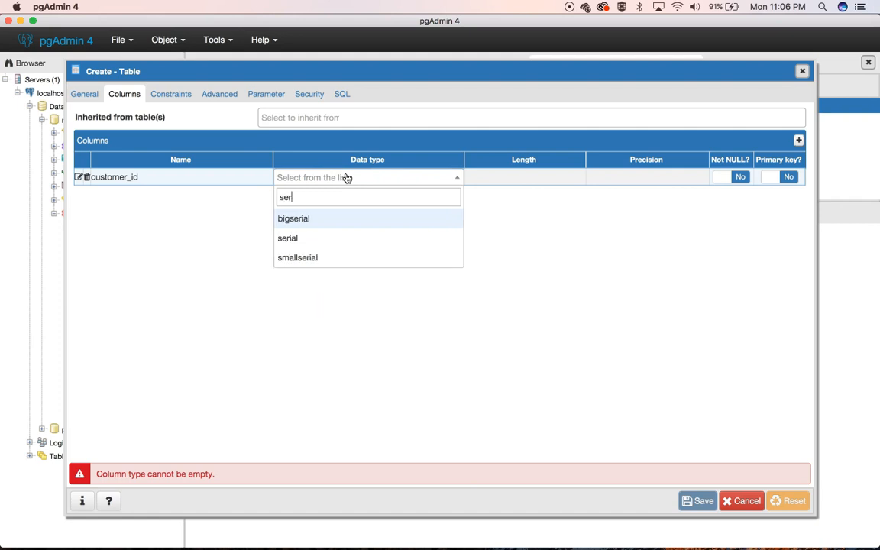
click(287, 237)
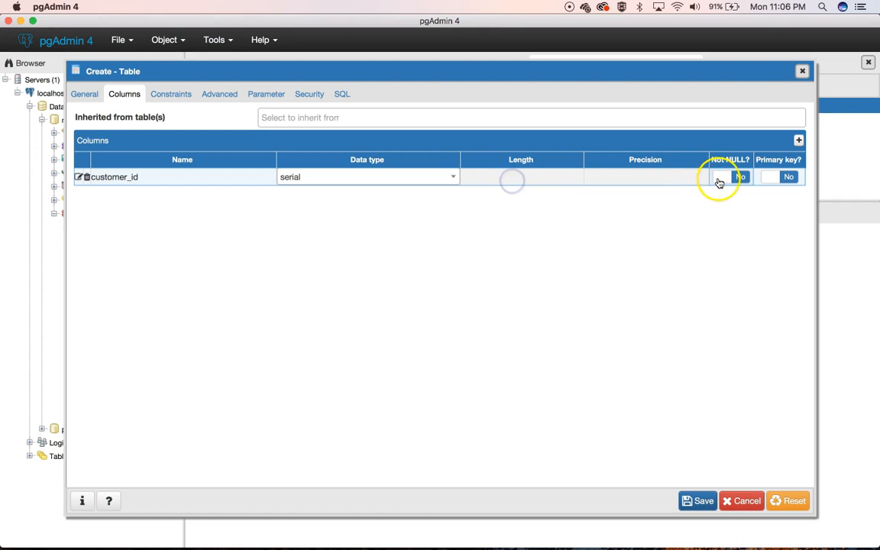
click(775, 177)
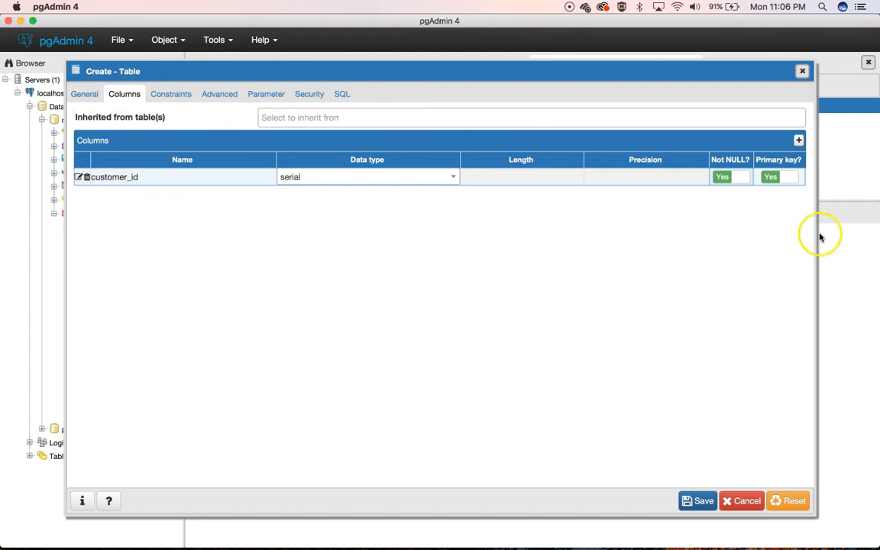
- Preview the generated customers SQL, then start a second column named customer
click(341, 93)
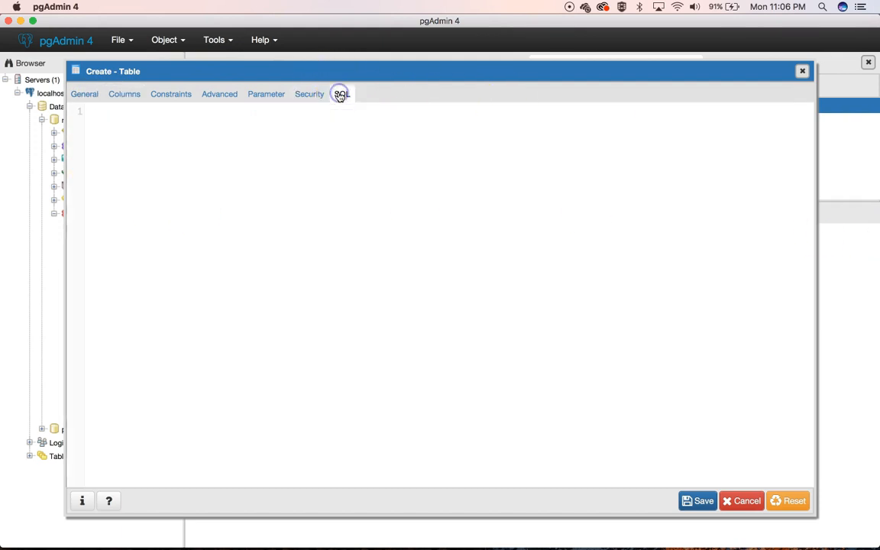
click(341, 93)
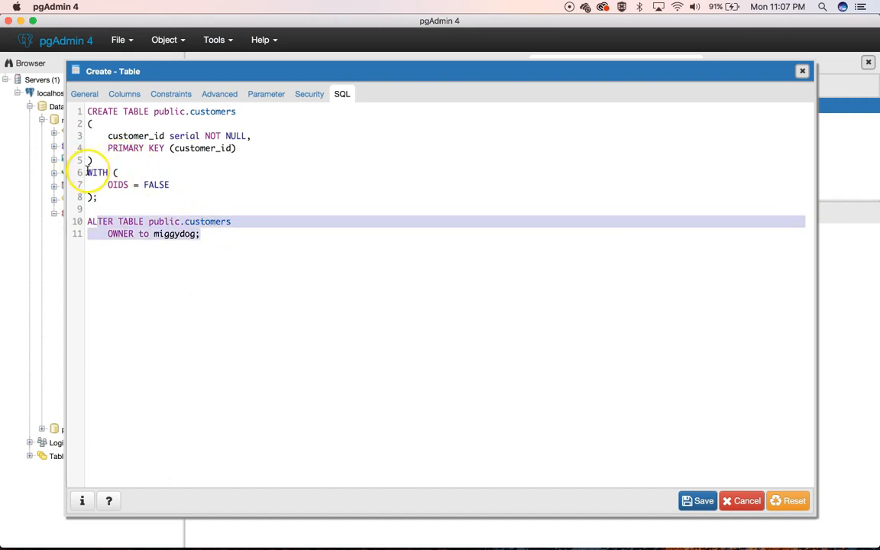
click(124, 93)
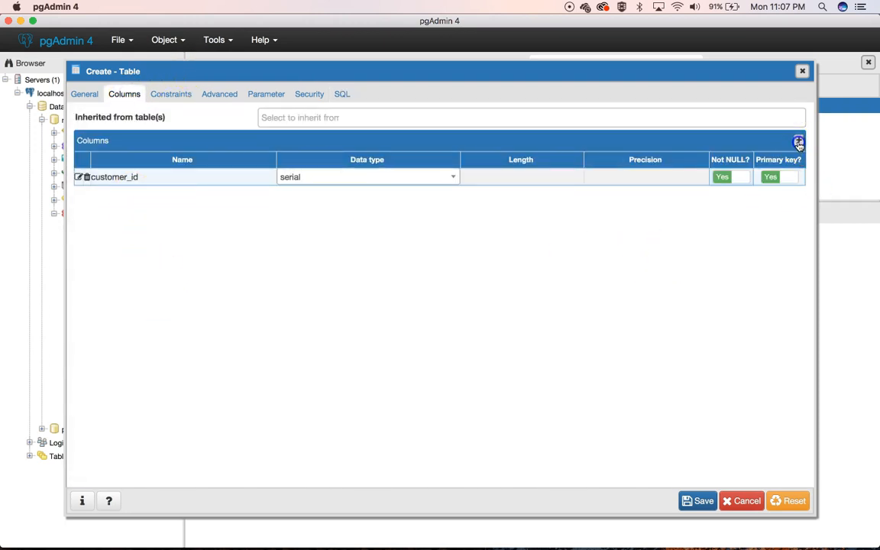
click(799, 140)
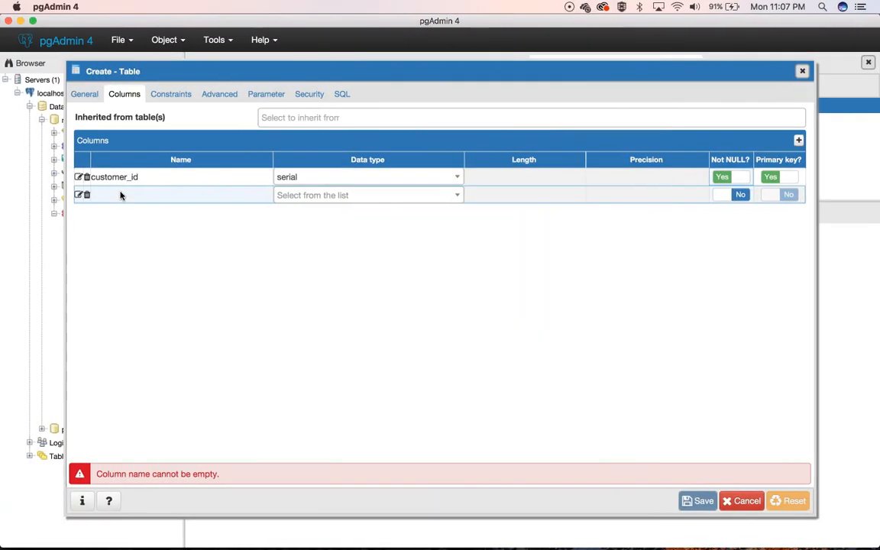
text(customer)
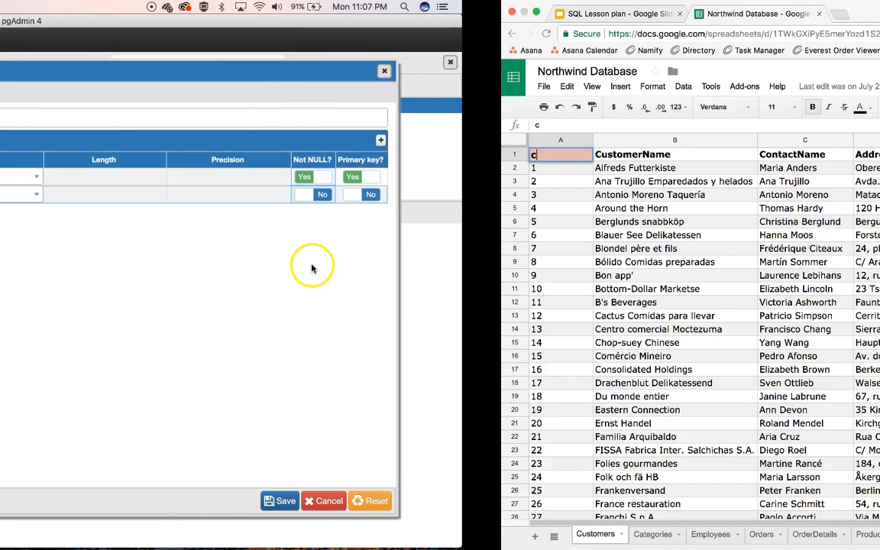
- Show slide 13, PostgreSQL DataTypes, in the SQL Lesson plan presentation
click(107, 14)
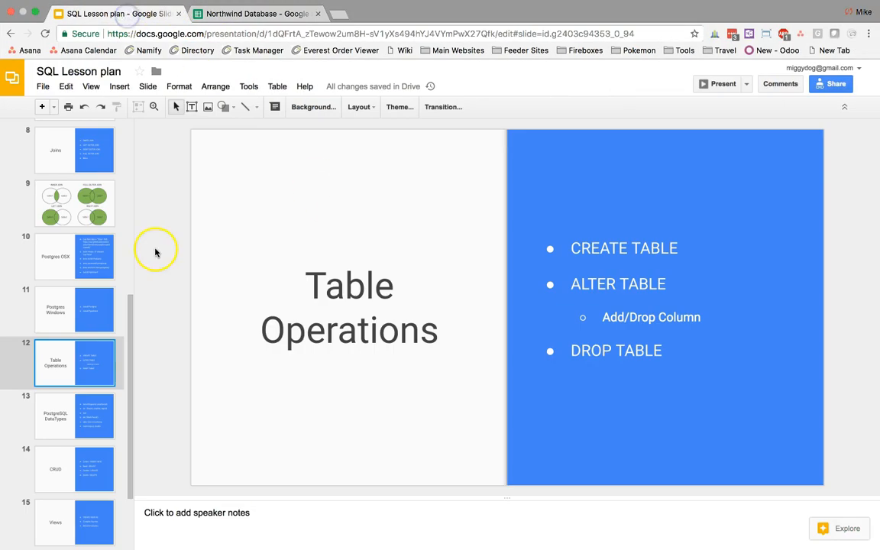
mouse_move(74, 255)
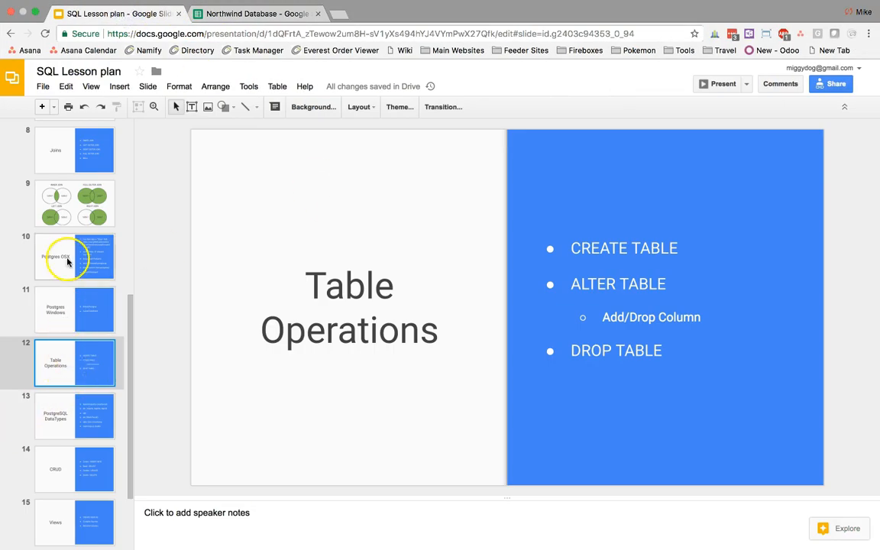
click(74, 415)
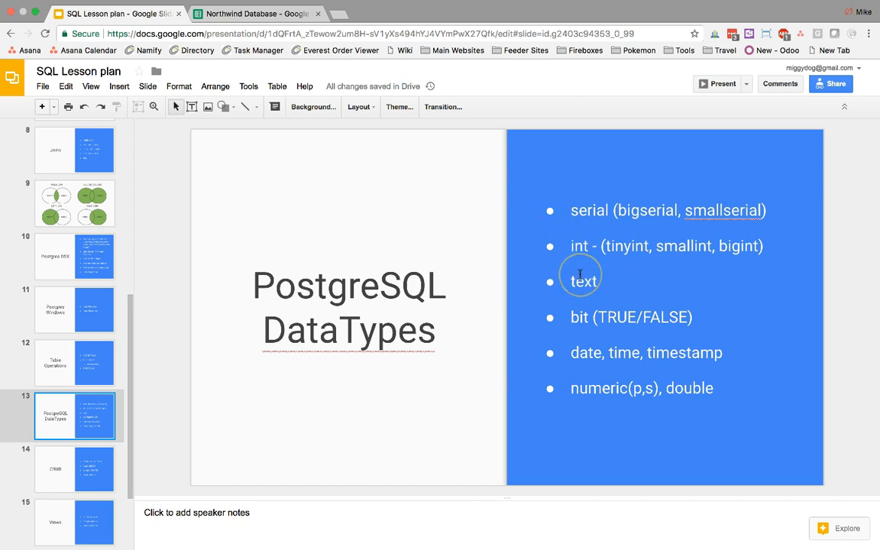
mouse_move(578, 210)
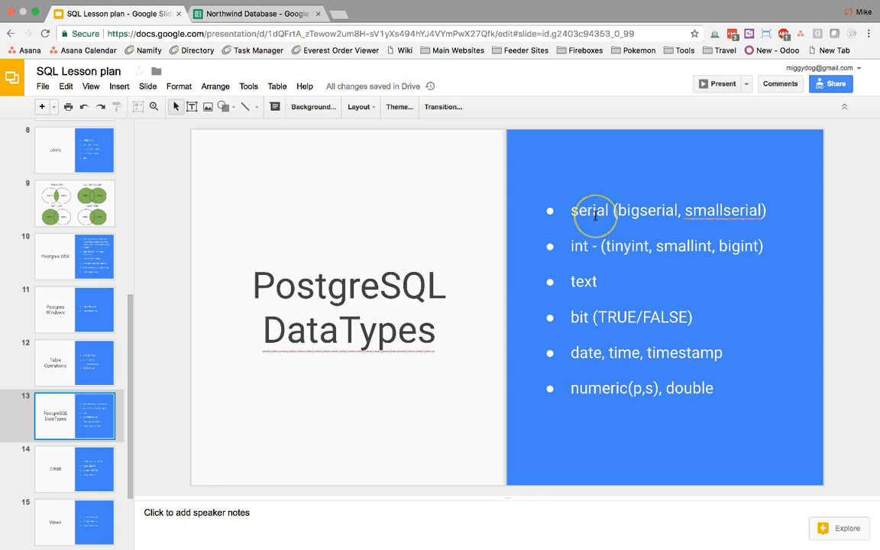
mouse_move(583, 245)
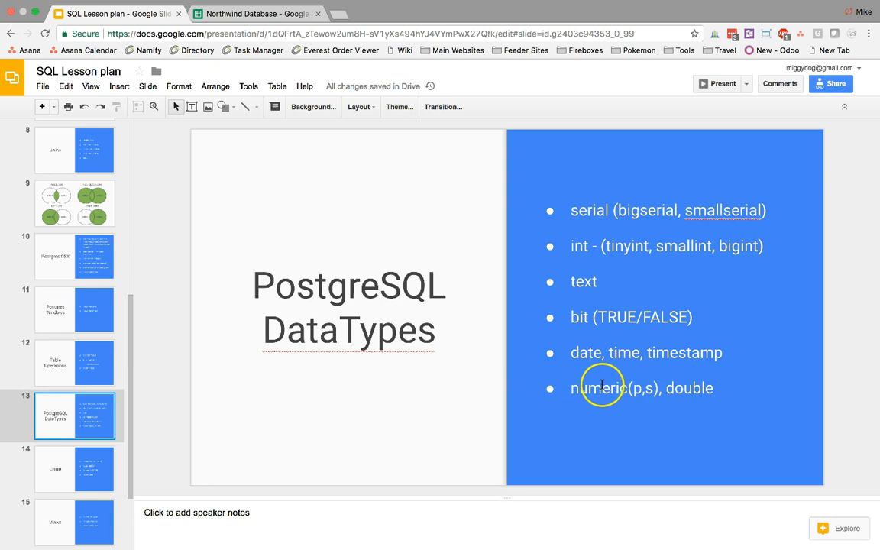
mouse_move(538, 364)
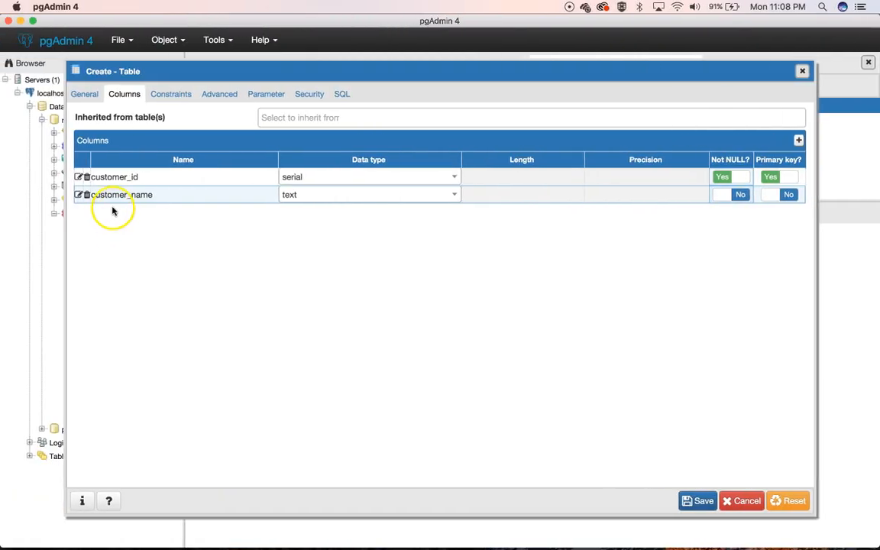
- Add a contact_name column with the text data type
click(799, 140)
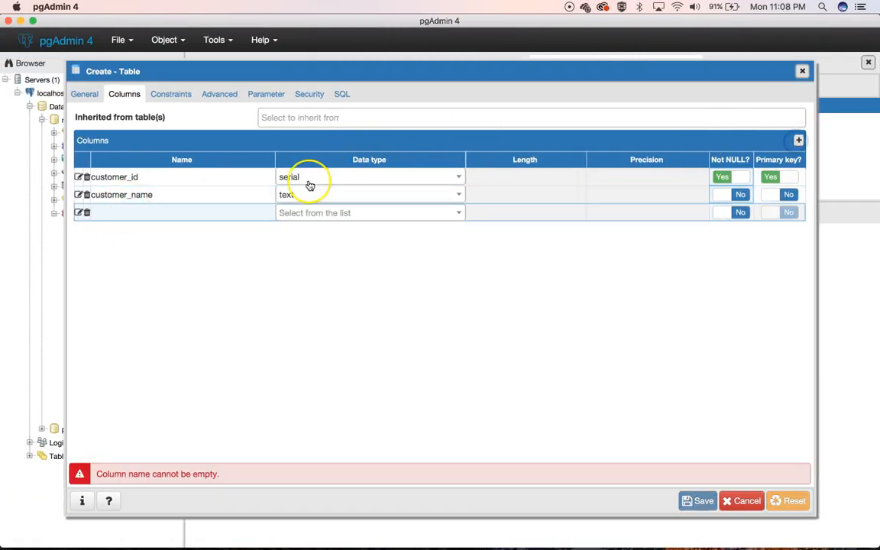
text(contact_)
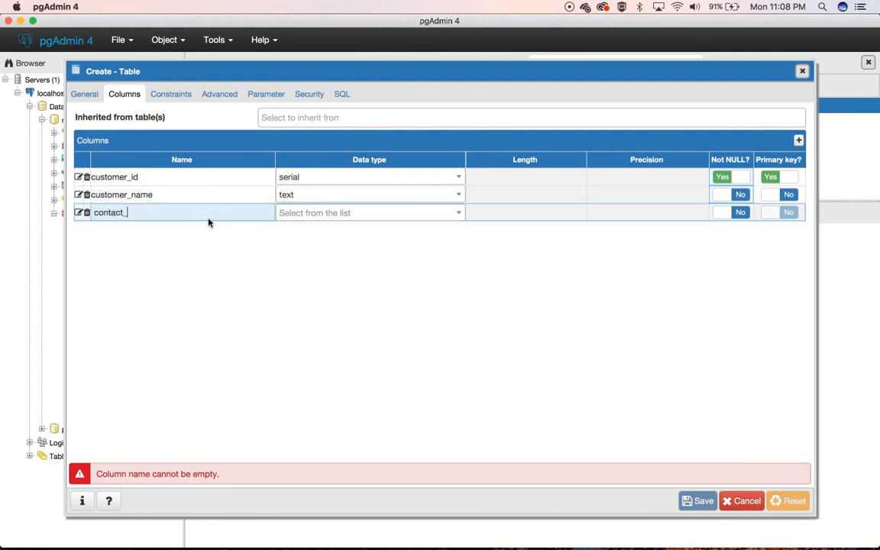
text(te)
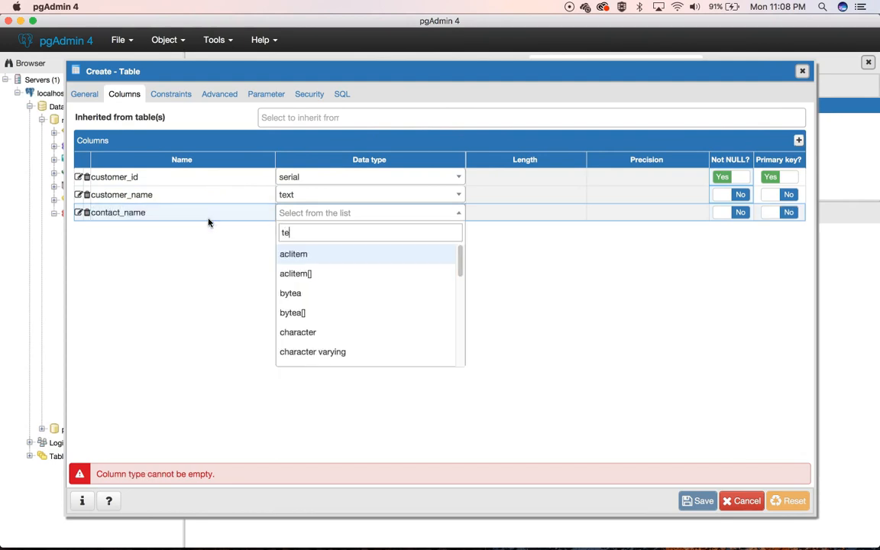
click(225, 218)
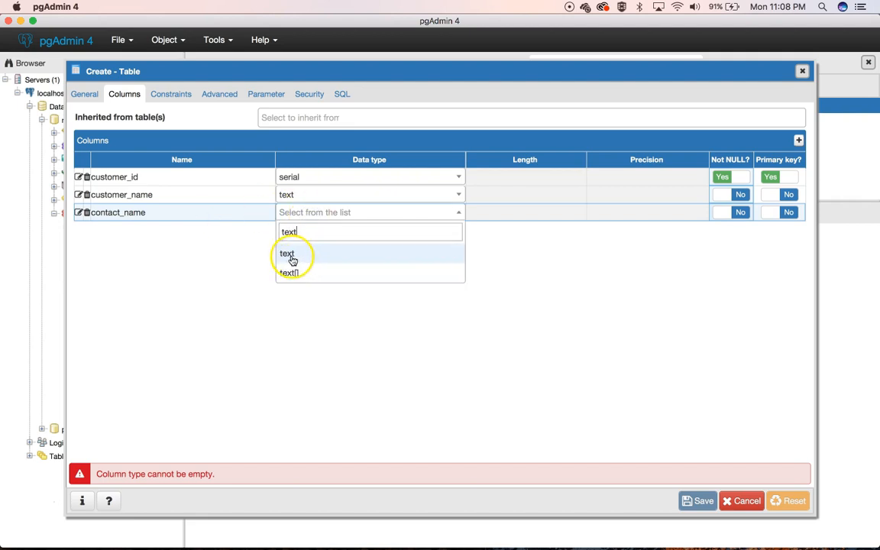
click(287, 253)
text(address)
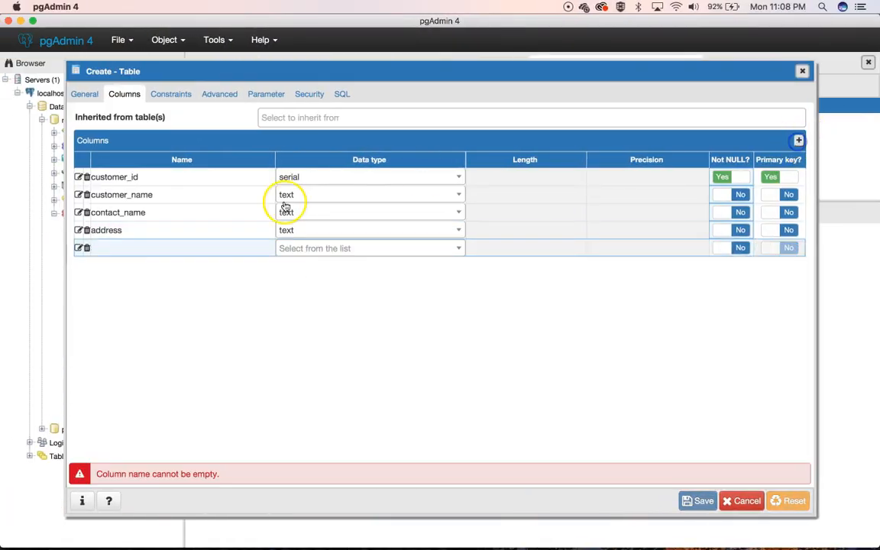
- Add city, postal_code and country text columns and preview the CREATE TABLE SQL
text(city)
text(postal_code)
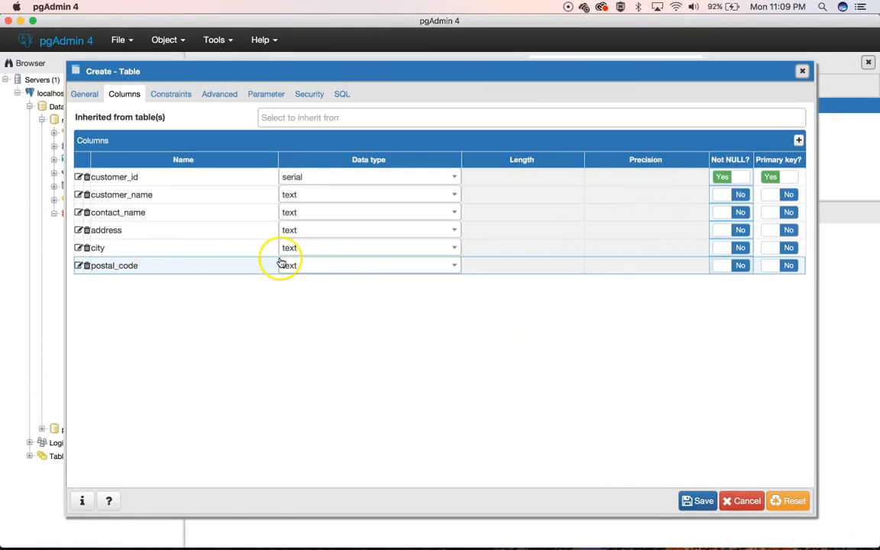
click(798, 141)
text(country)
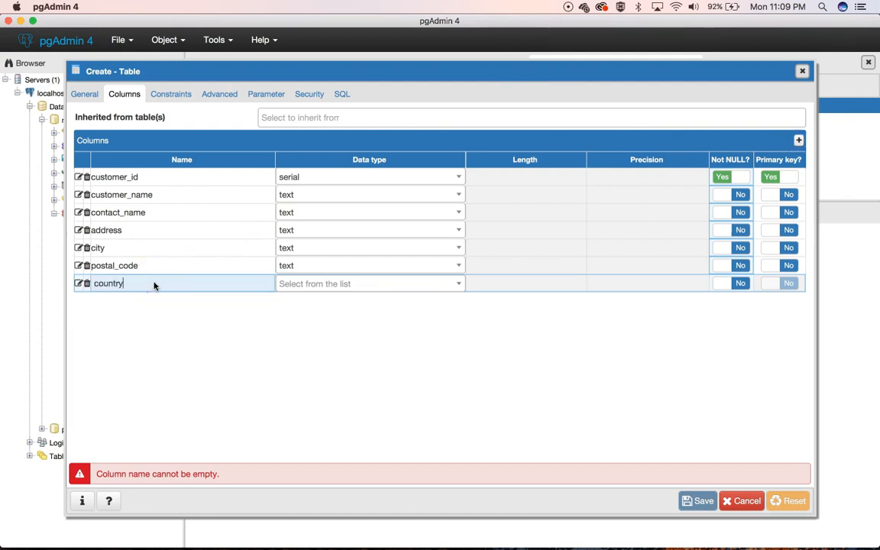
click(369, 284)
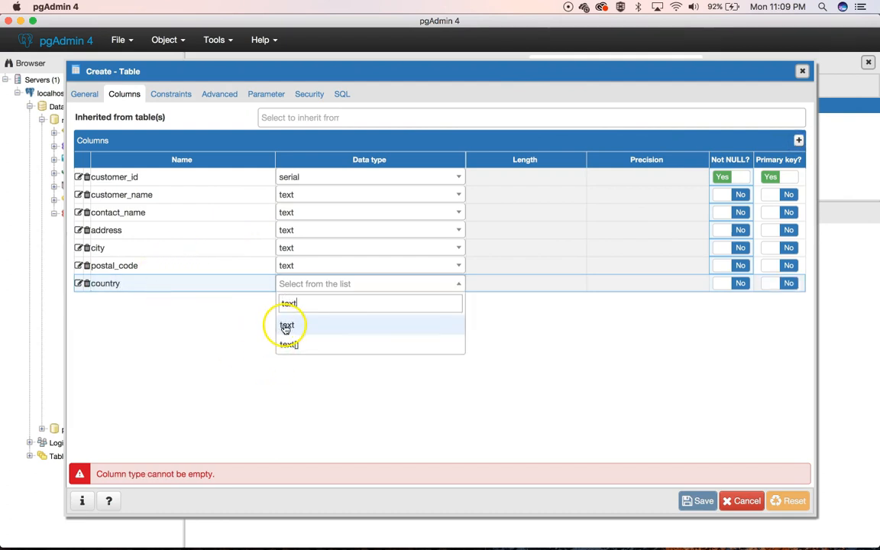
click(287, 326)
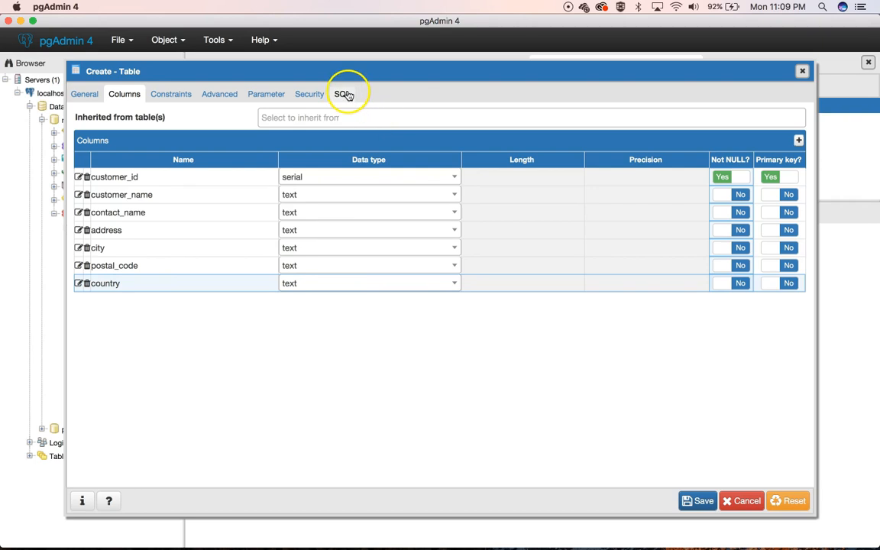
click(342, 94)
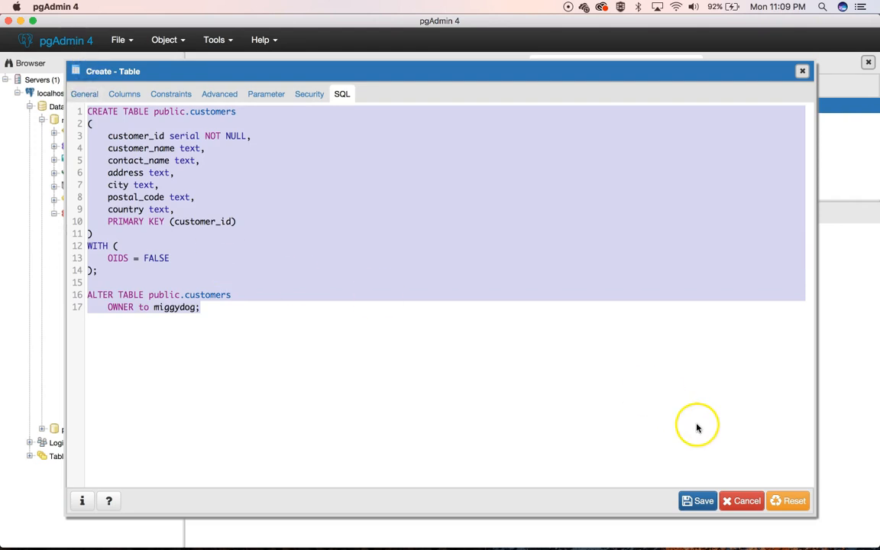
mouse_move(746, 500)
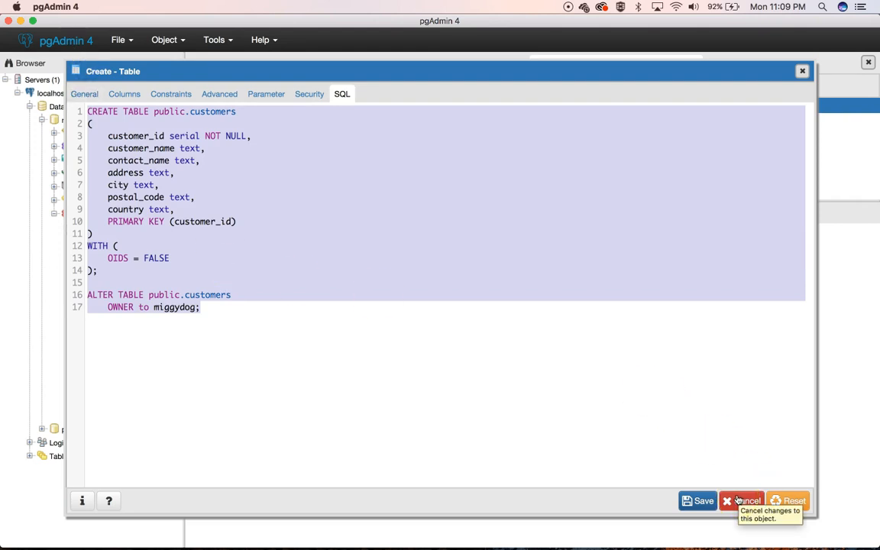
- Discard the table dialog and end the pasted customers script with a semicolon
click(741, 500)
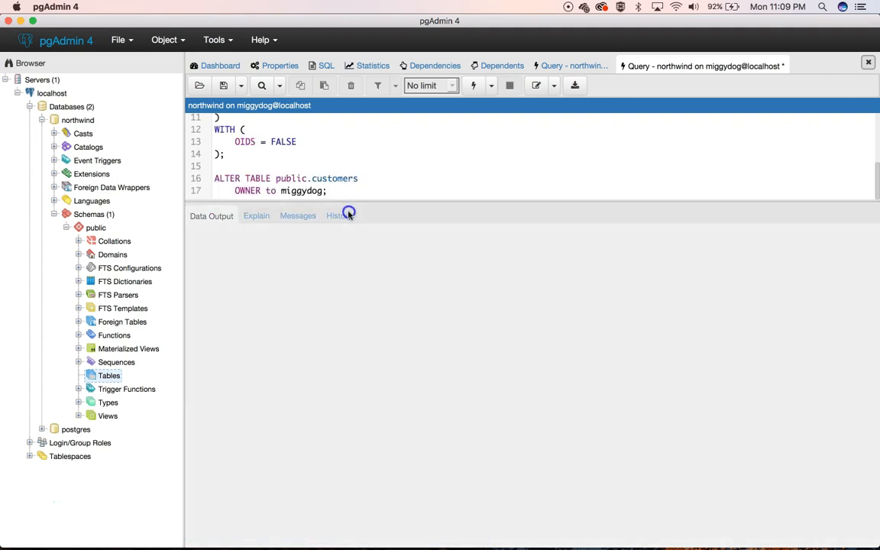
mouse_move(350, 212)
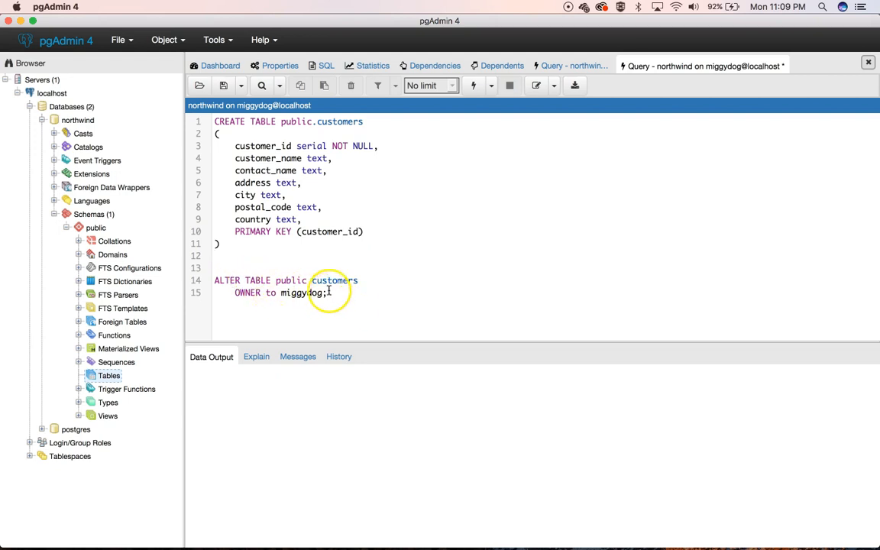
text(;)
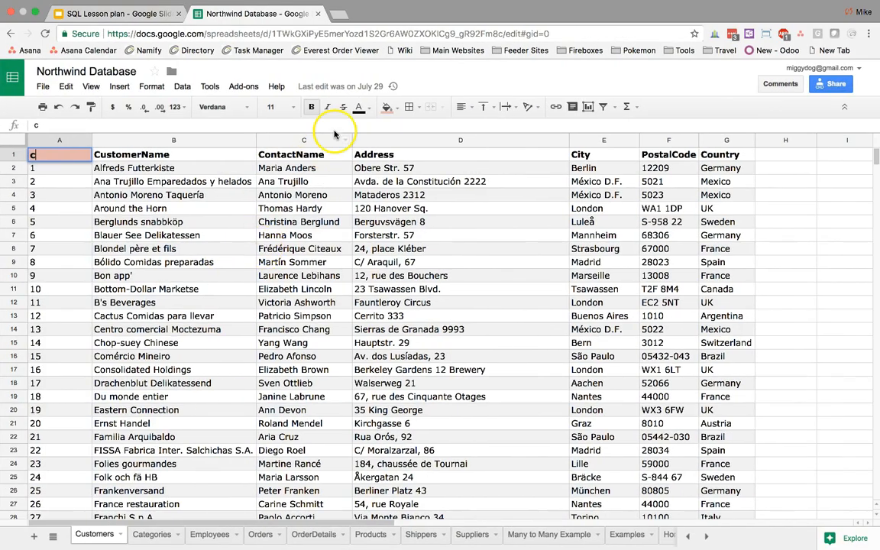
- Review the PostgreSQL DataTypes slide in the SQL Lesson plan
click(114, 14)
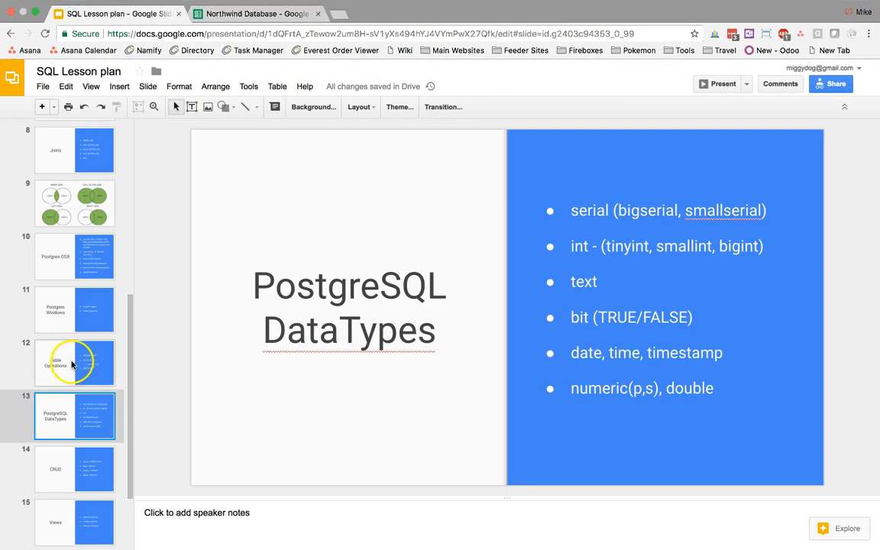
click(74, 362)
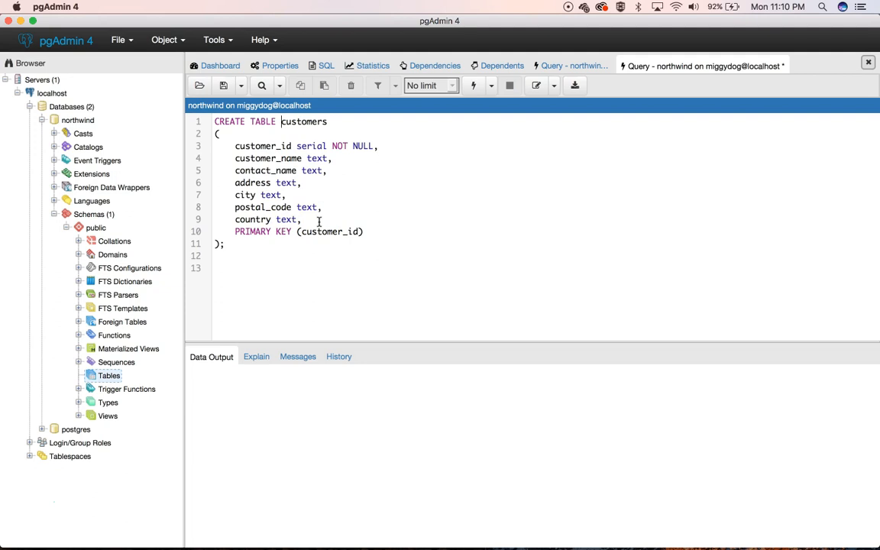
- Execute the CREATE TABLE customers statement in the Query Tool
click(248, 231)
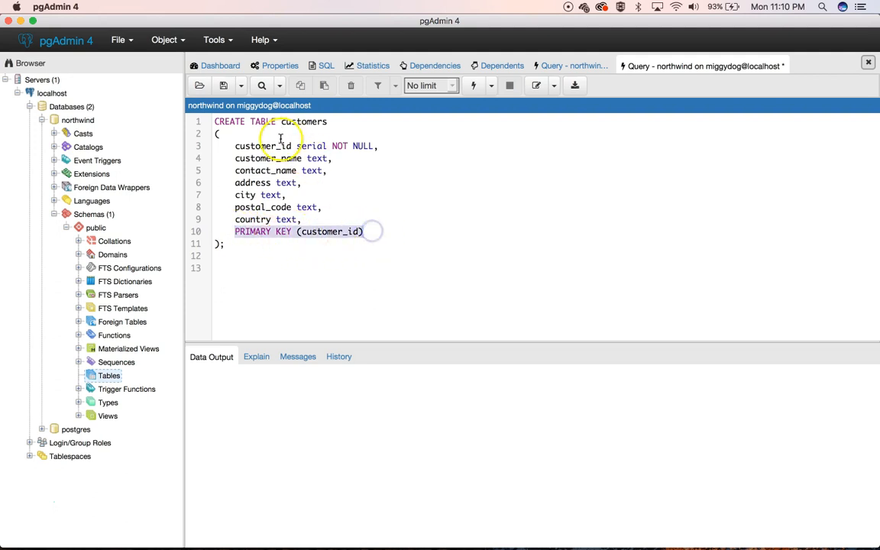
double_click(262, 145)
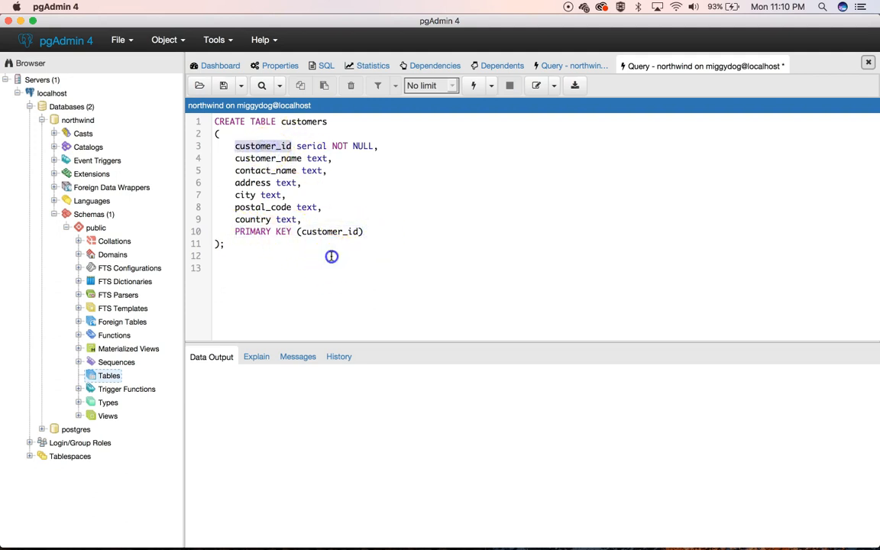
click(330, 256)
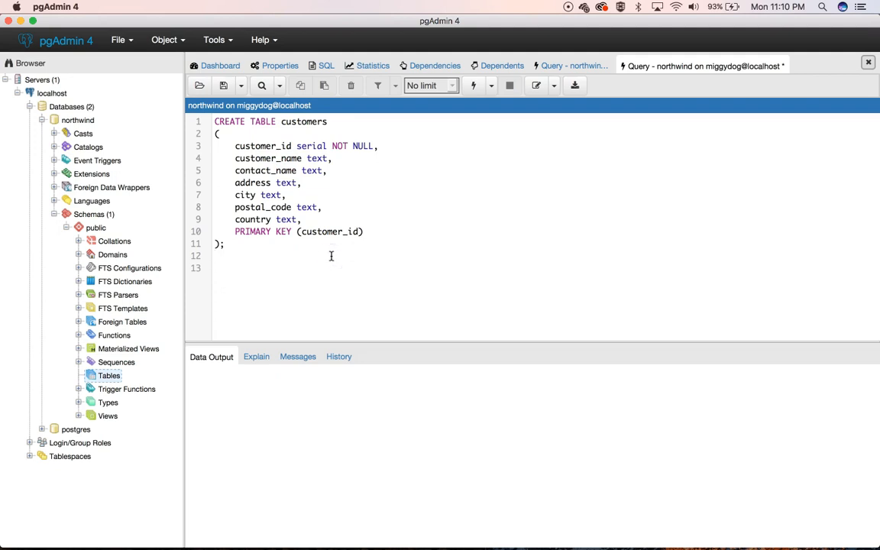
mouse_move(344, 125)
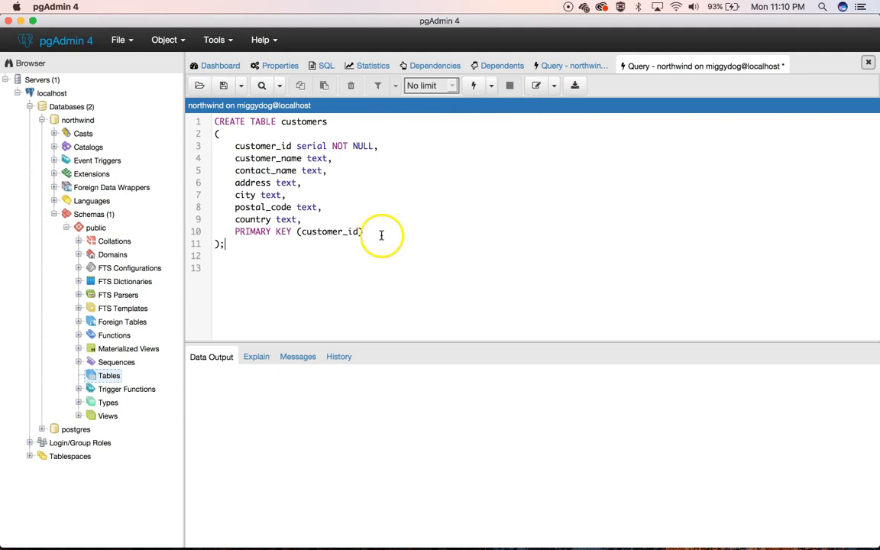
click(473, 85)
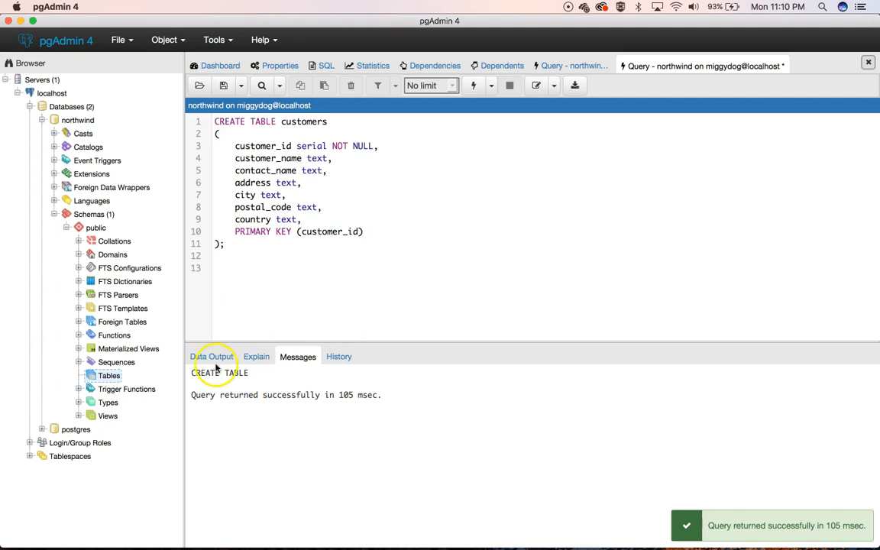
- Refresh northwind's Tables list and open actions for the new customers table
right_click(109, 375)
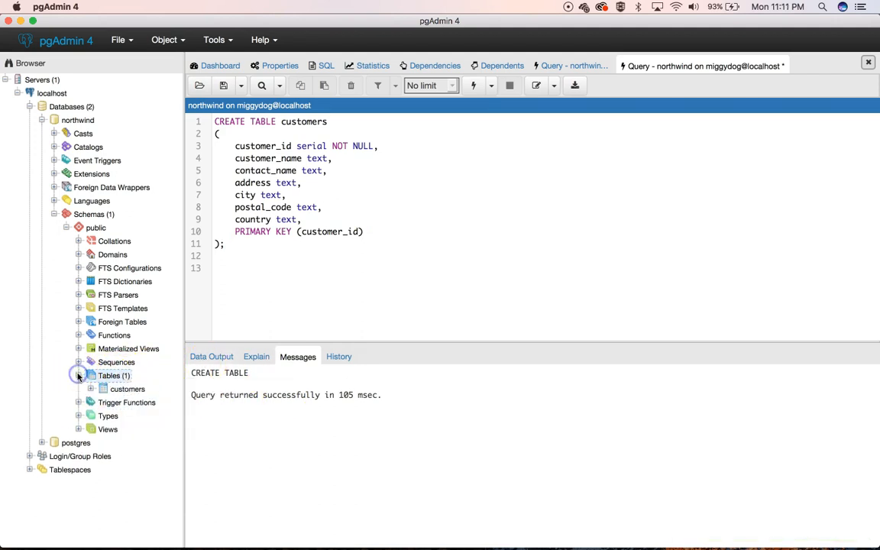
click(128, 389)
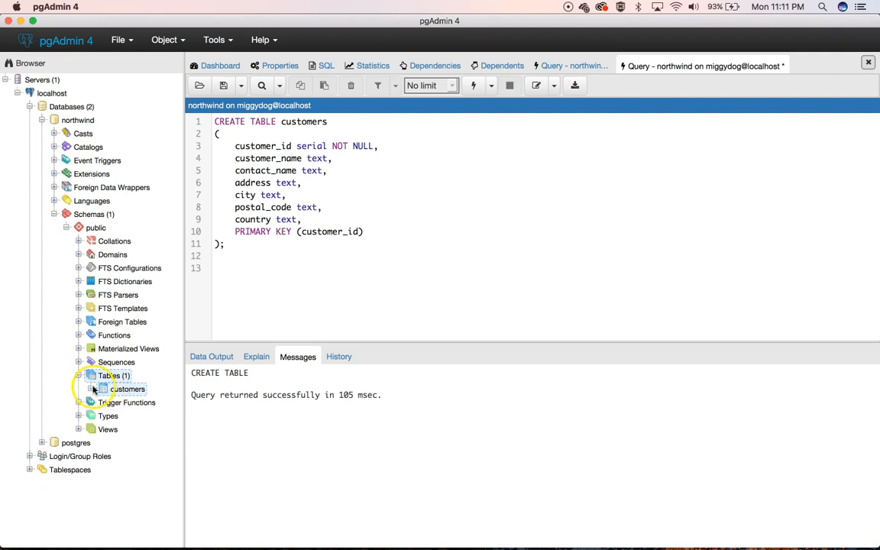
right_click(127, 388)
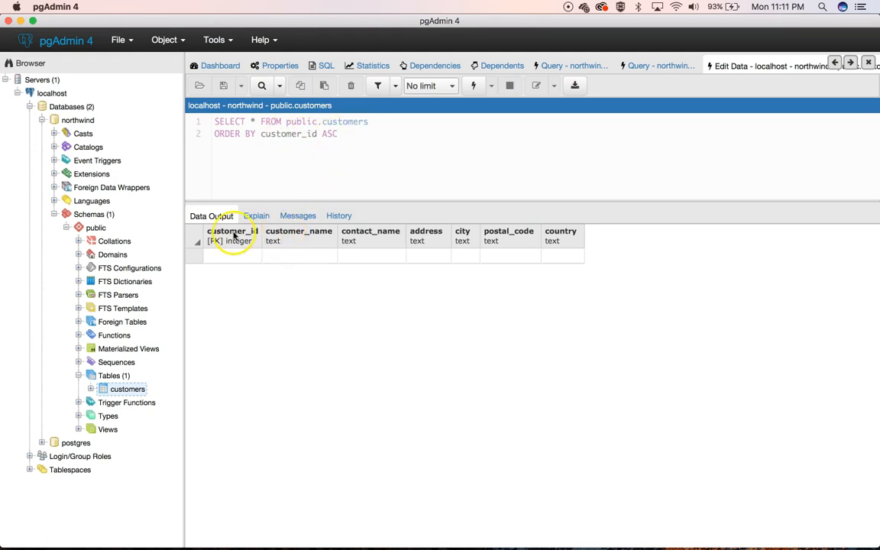
mouse_move(324, 170)
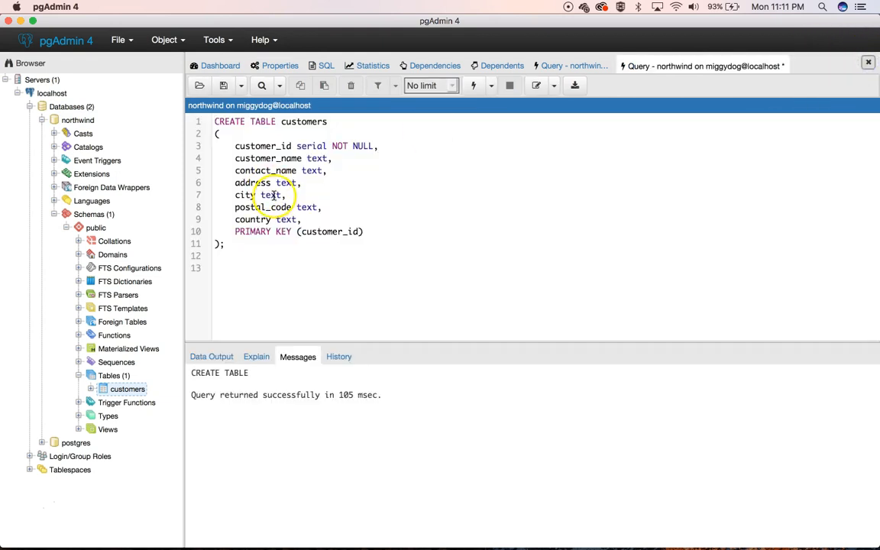
- Change the customers statement from CREATE to ALTER TABLE and run it, hitting 'already exists'
click(471, 84)
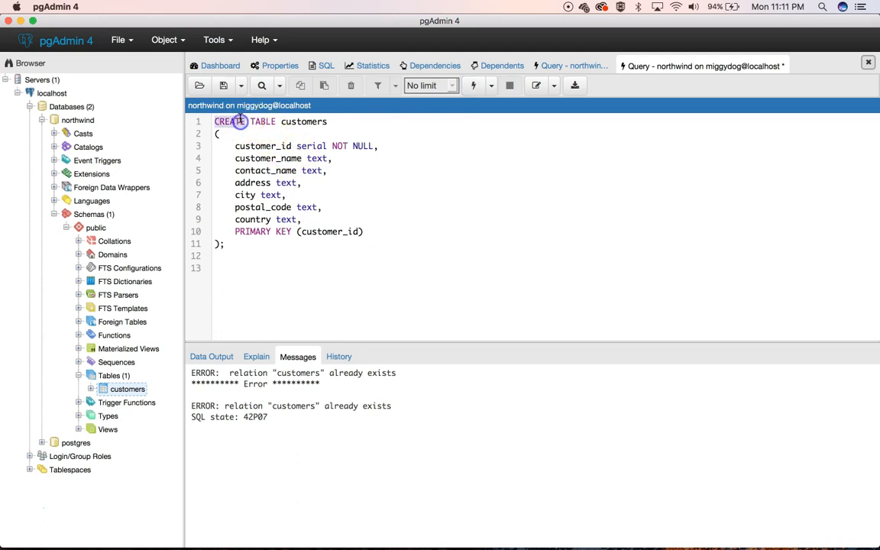
text(ALTER)
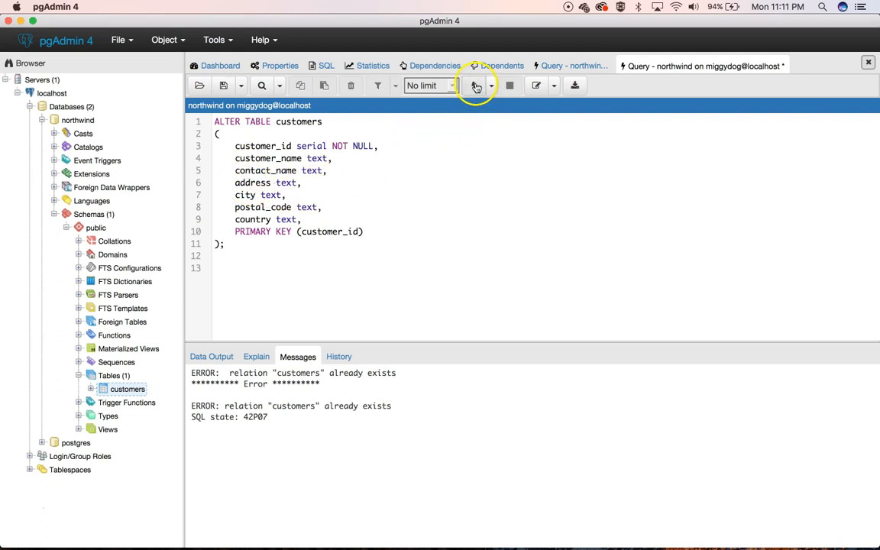
click(474, 84)
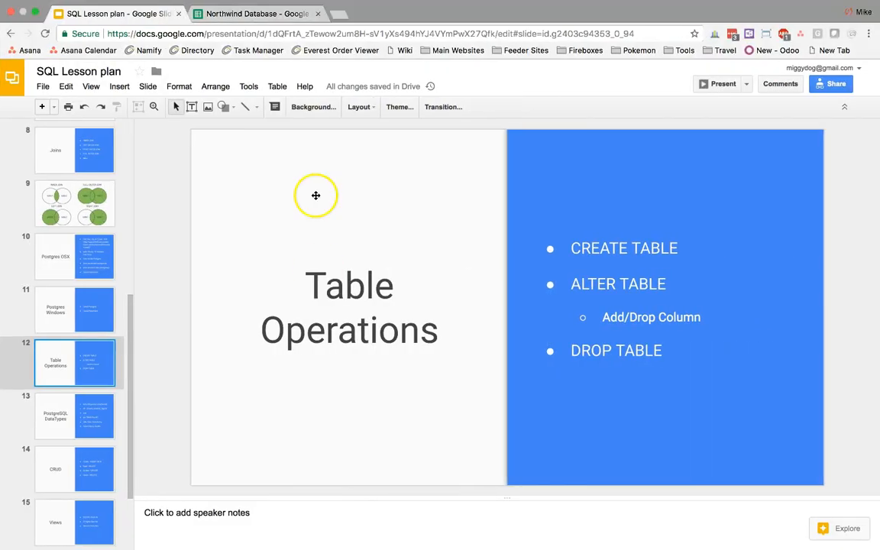
- Visit w3schools.com/sql/trysql.asp in a new tab and scroll through the ALTER TABLE syntax
click(375, 27)
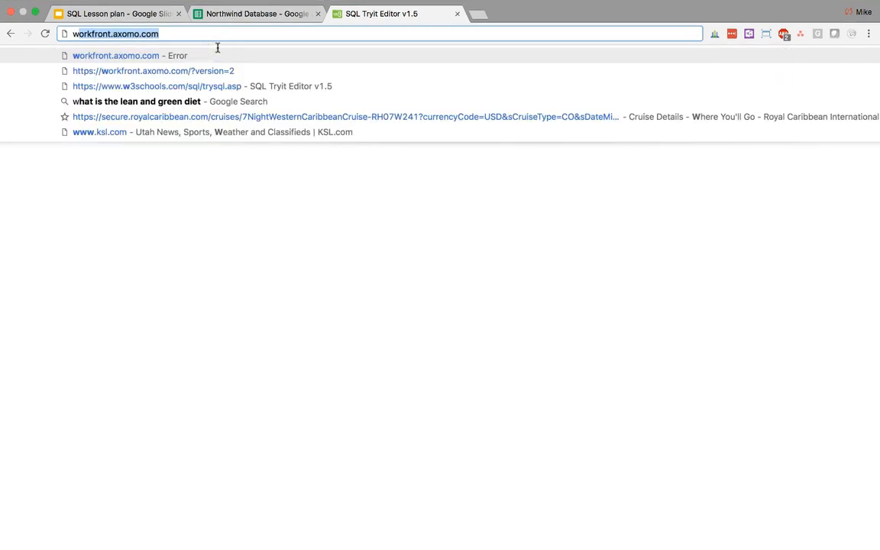
text(w3schools.com/sql/trysql.asp)
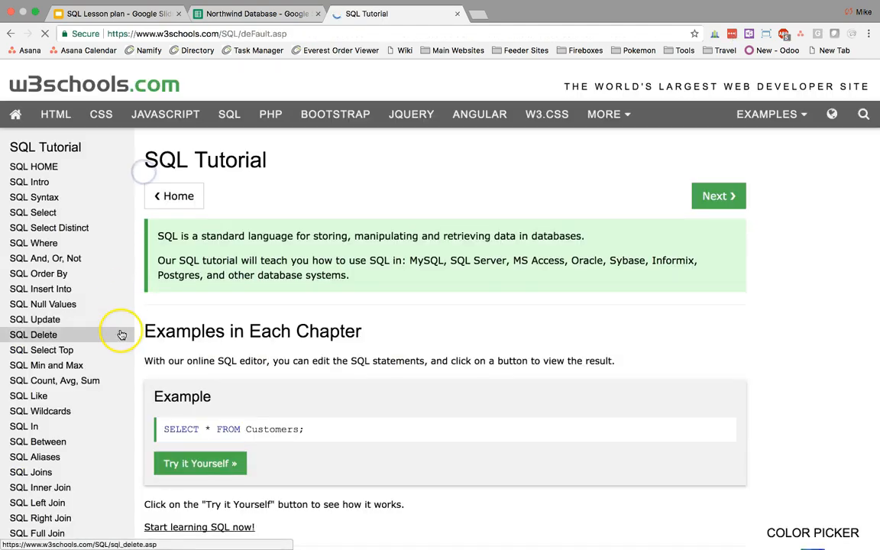
scroll(down, 3)
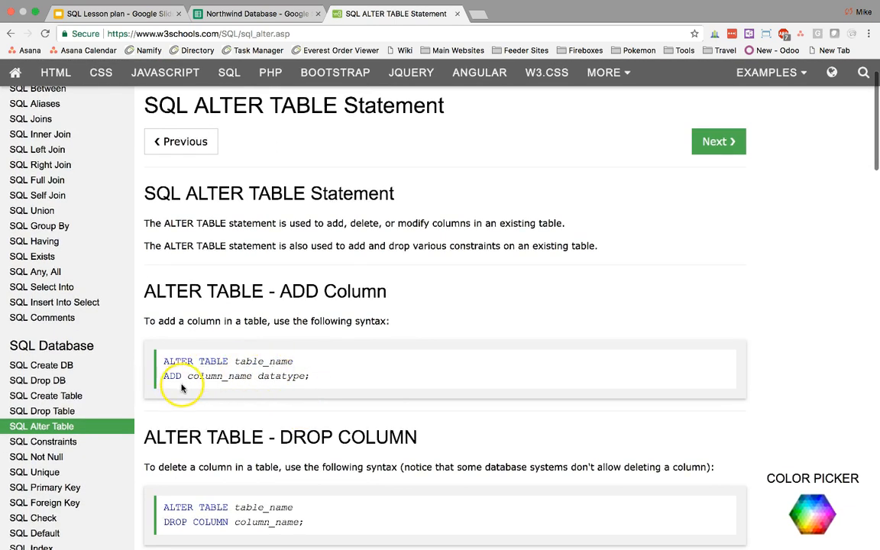
mouse_move(300, 461)
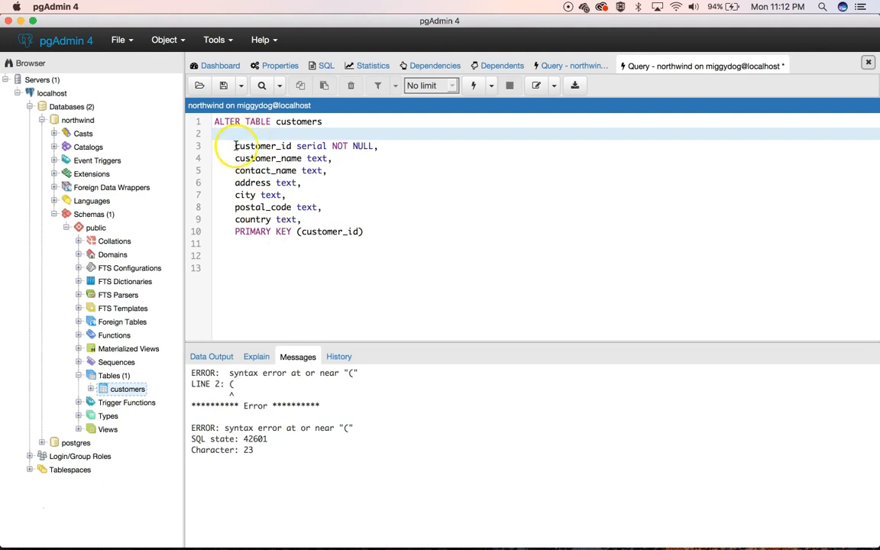
mouse_move(311, 195)
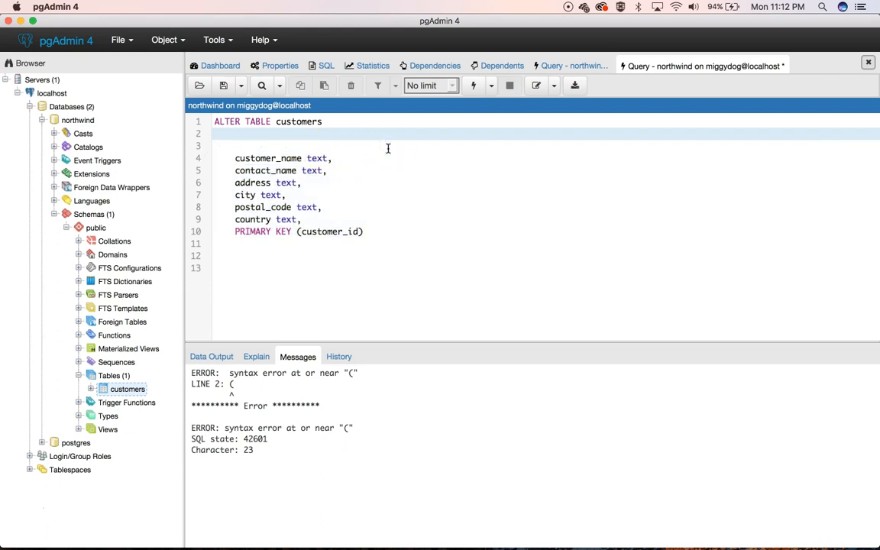
- Add customer_name and contact_name columns to customers, then rewrite the clauses as DROP
text(add)
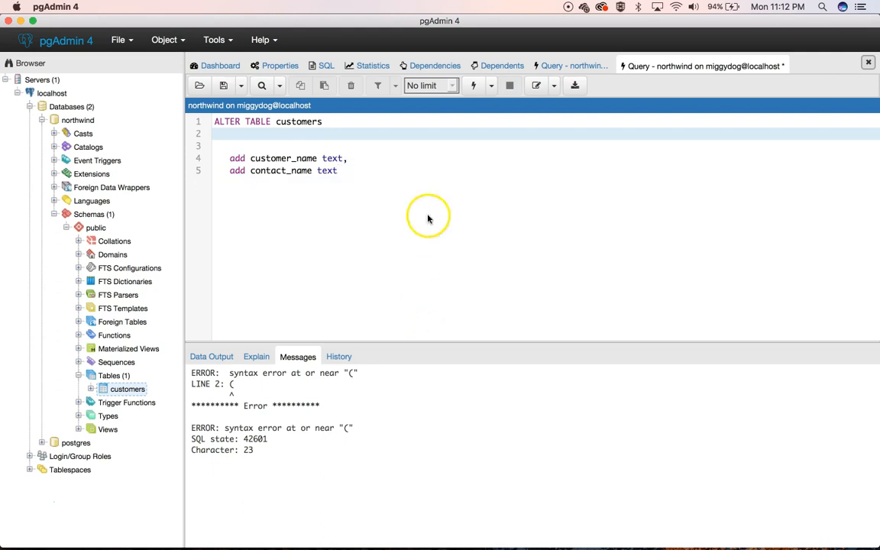
click(470, 85)
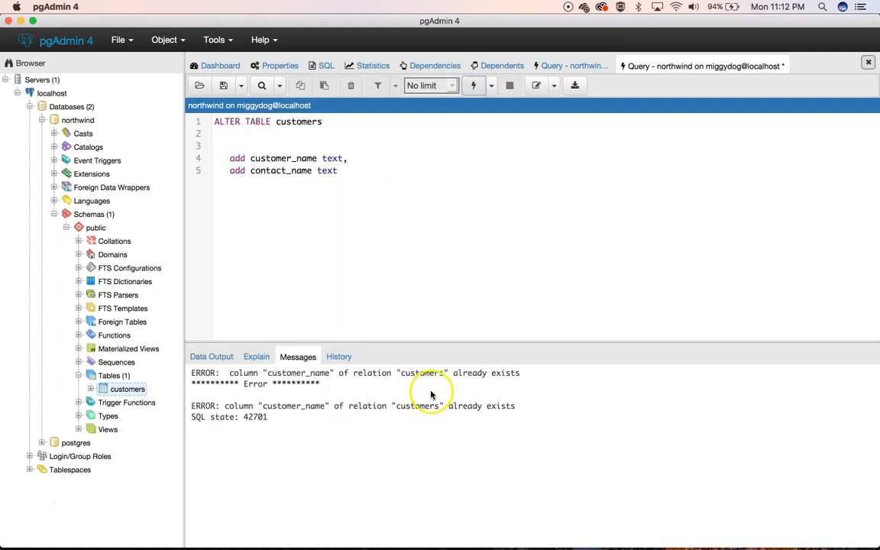
text(drop)
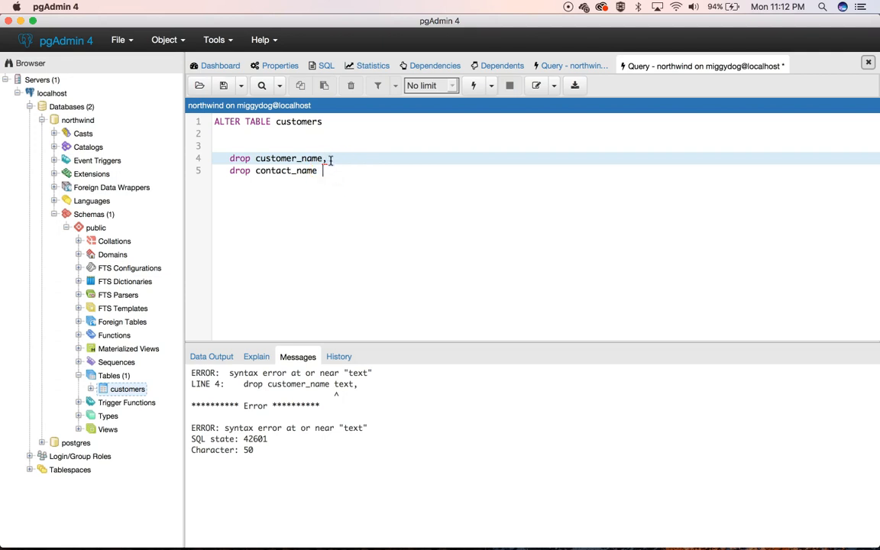
click(471, 85)
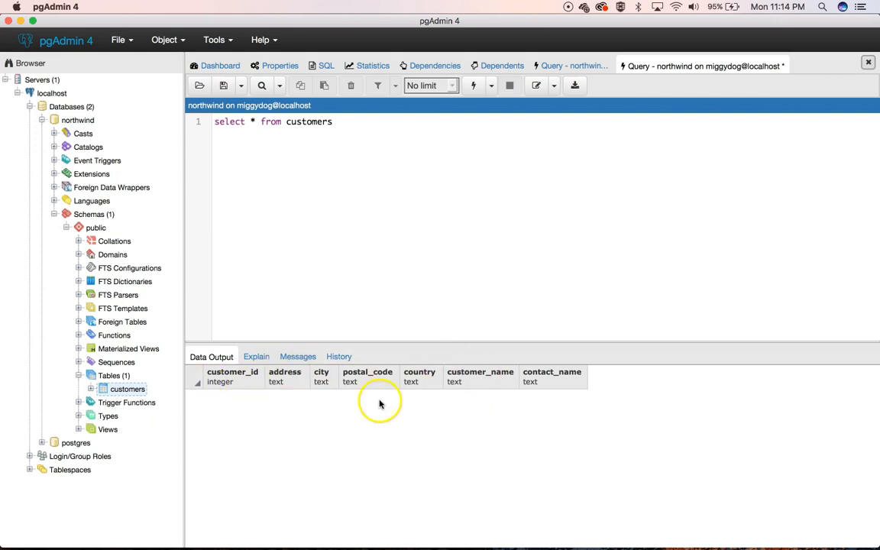
mouse_move(221, 348)
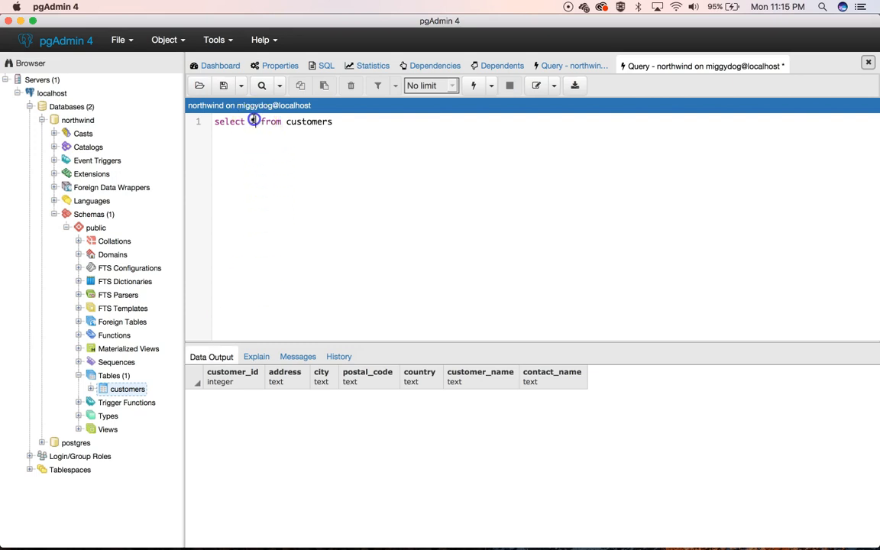
- Select customer_id, customer_name, contact_name, address, city, postal_code, country from customers
text(dus)
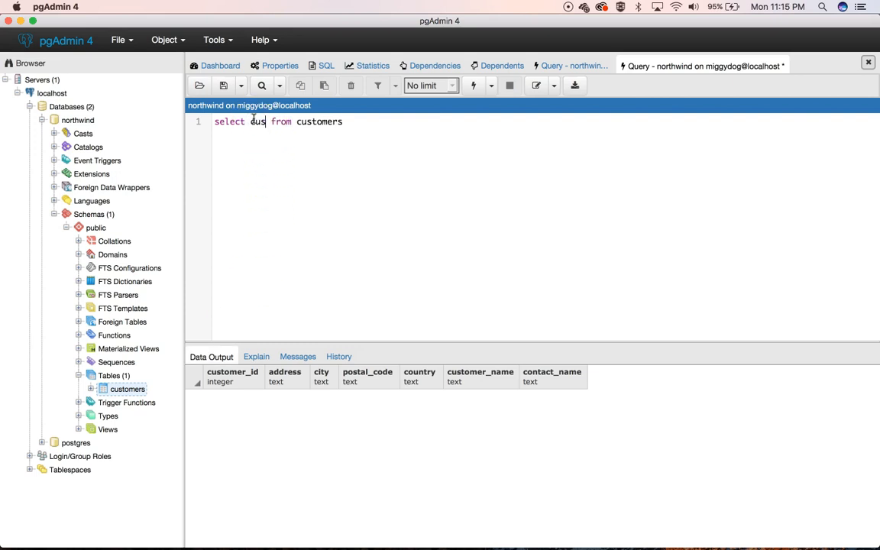
text(customer_id,)
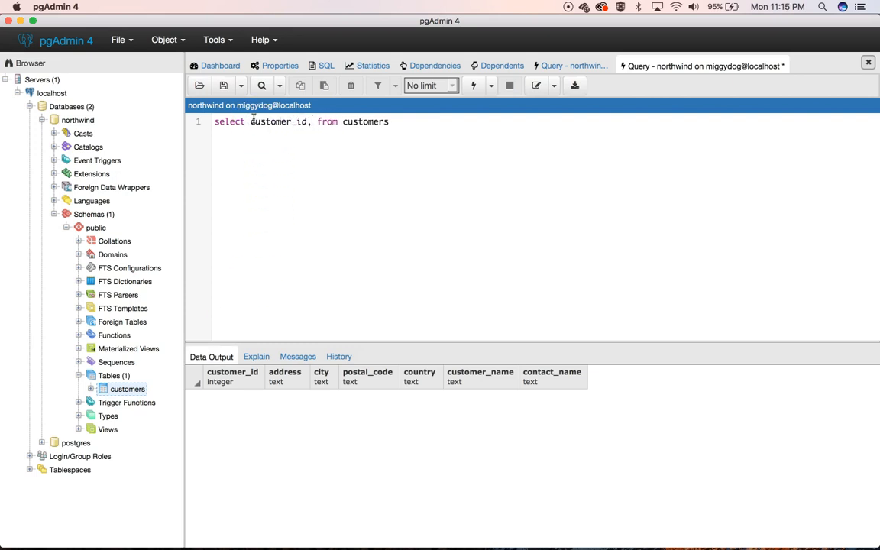
text(customer_n)
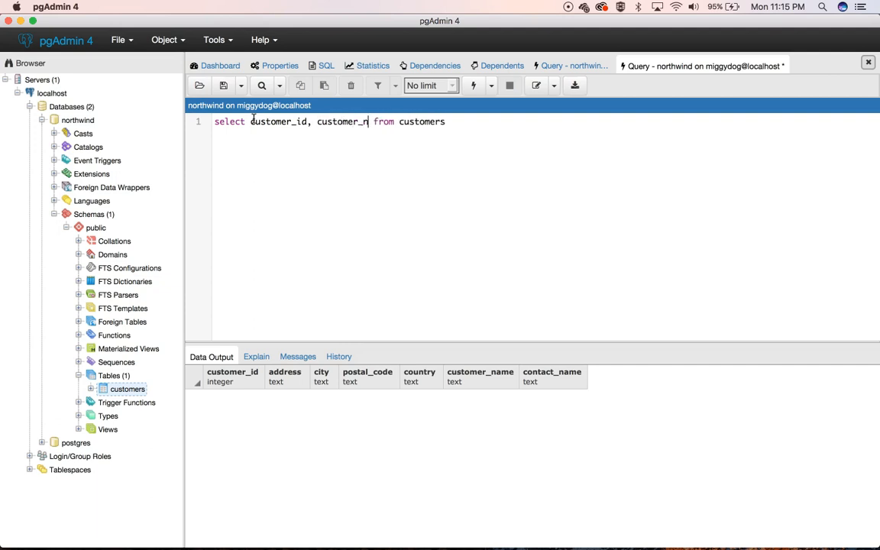
text(ame, contact_)
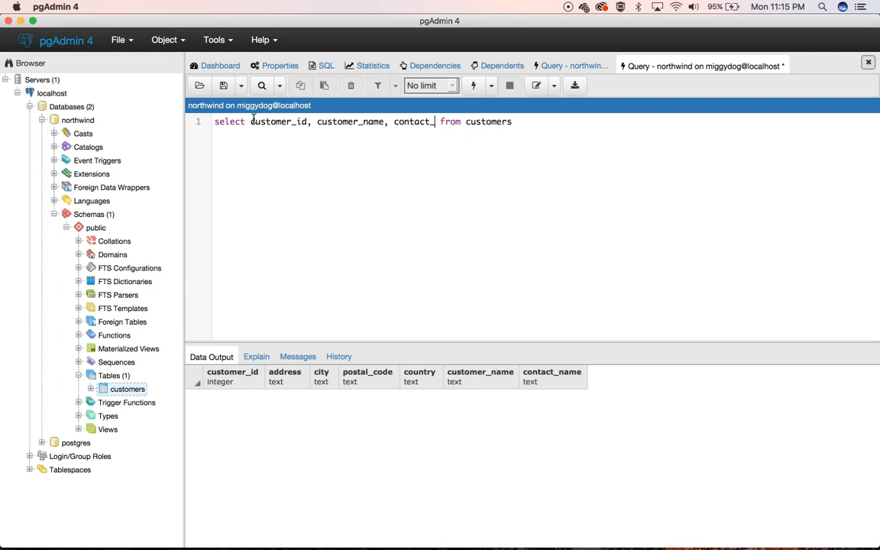
text(name)
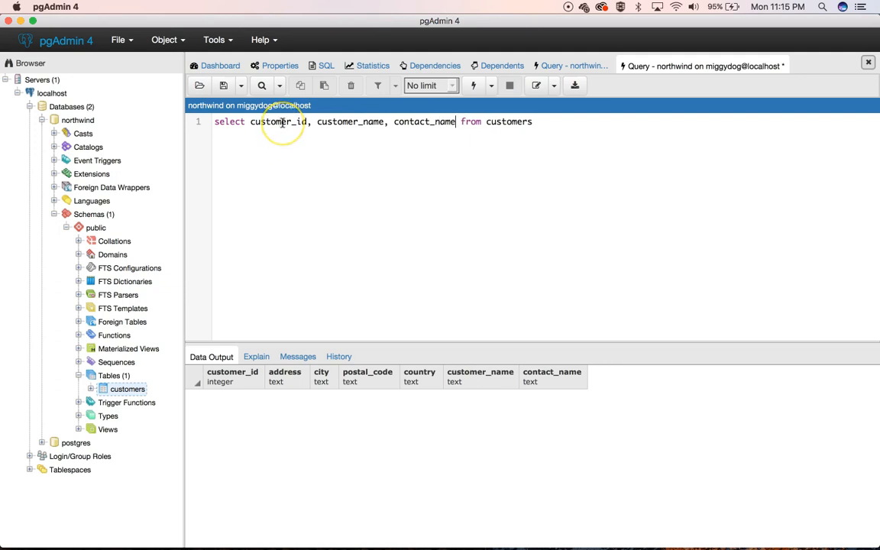
text(, address, cit)
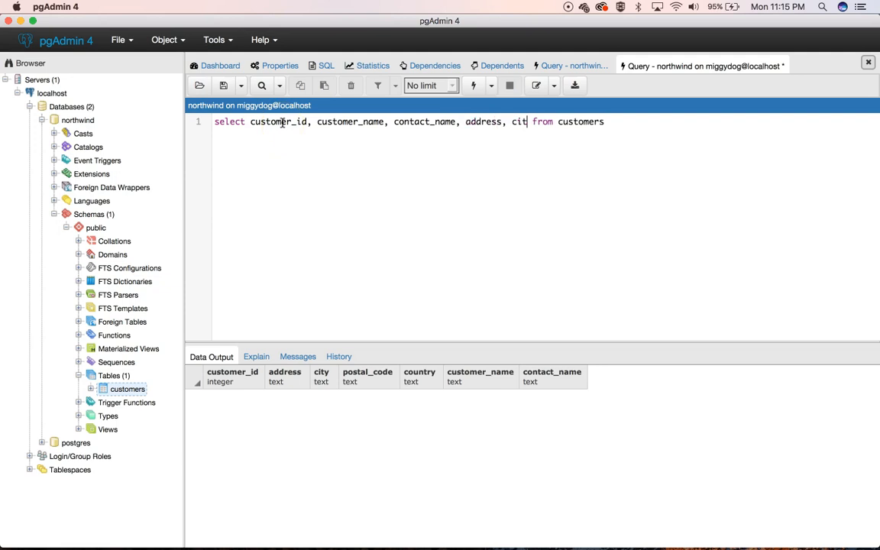
text(y, postal_code, country)
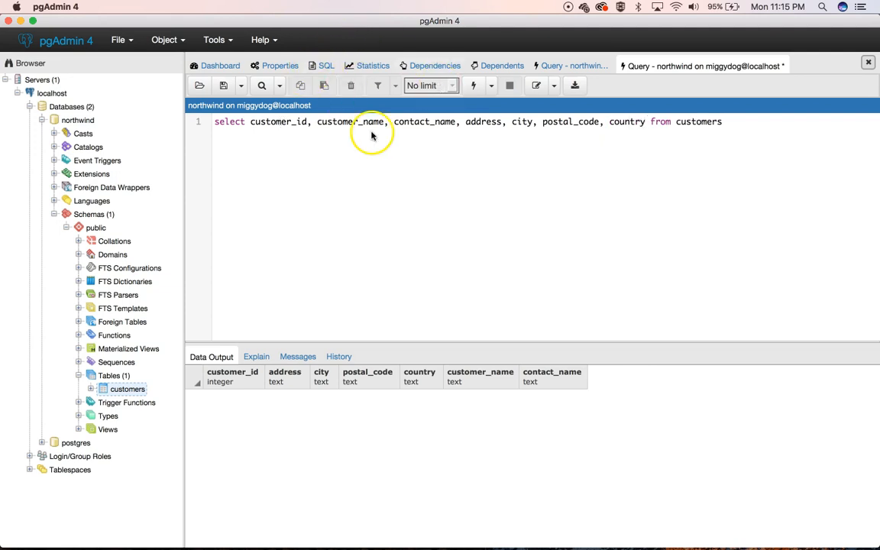
click(473, 85)
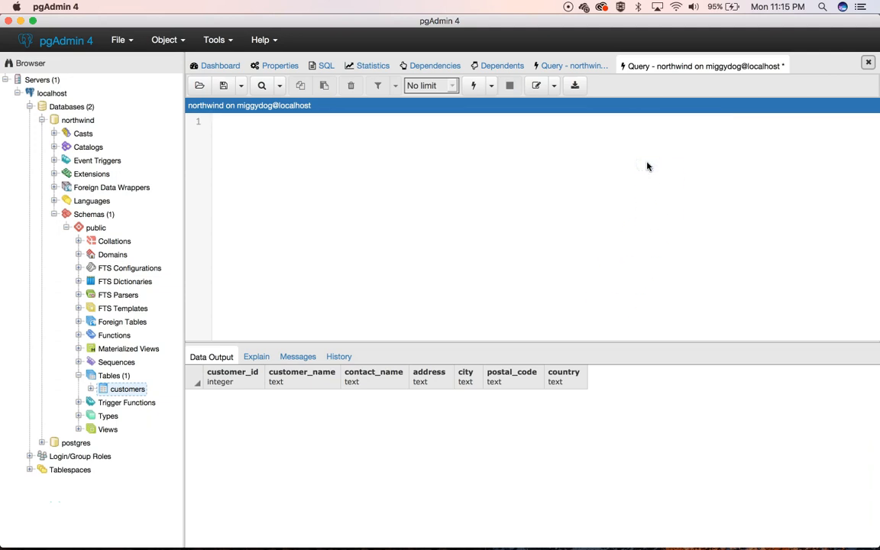
- Start a CREATE TABLE categories statement in the empty editor
text(CREATE)
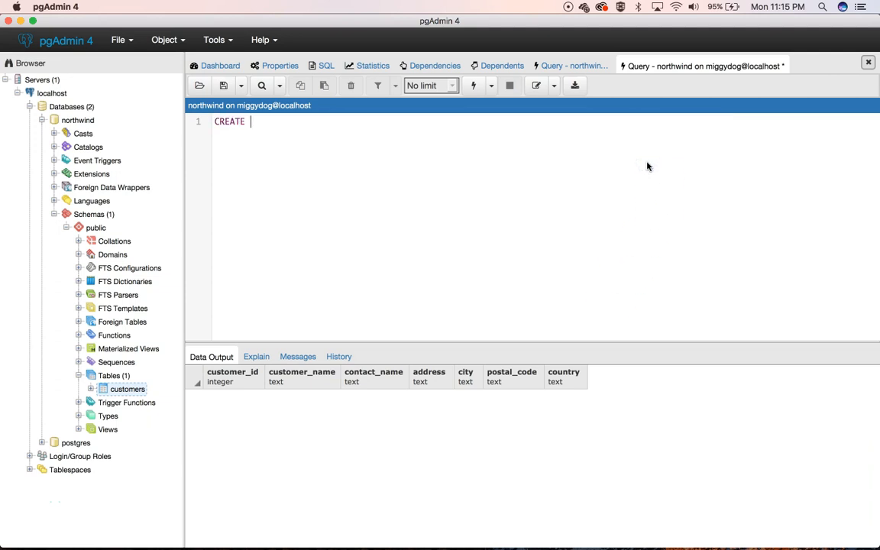
text(TABLE c)
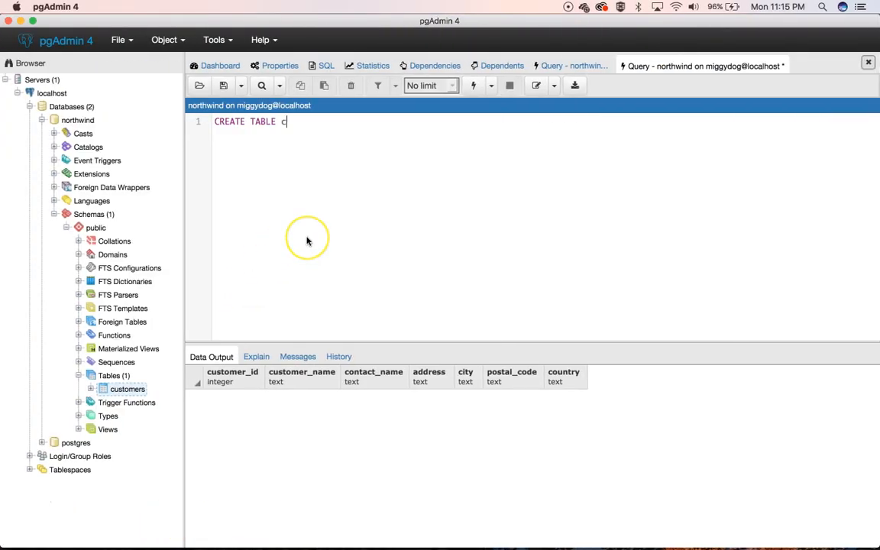
text(ategories)
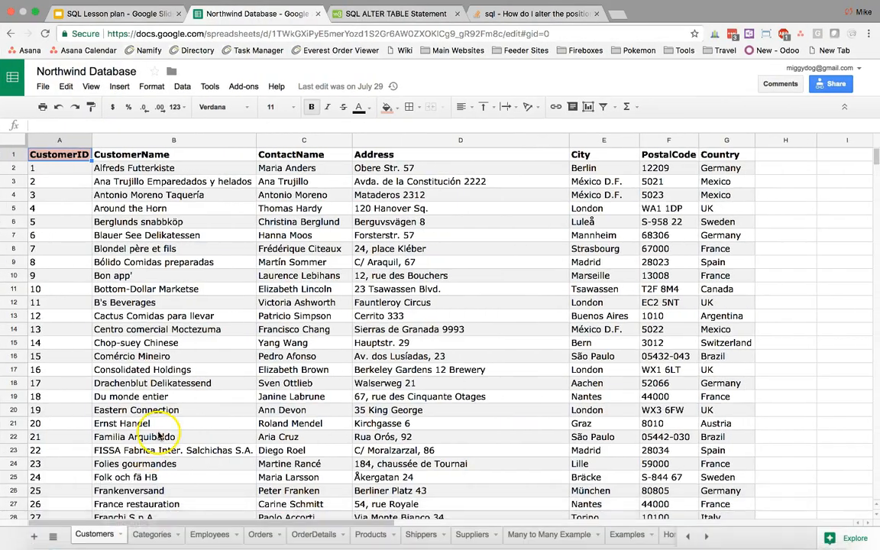
- Switch to the Northwind Database spreadsheet to review its columns
click(151, 534)
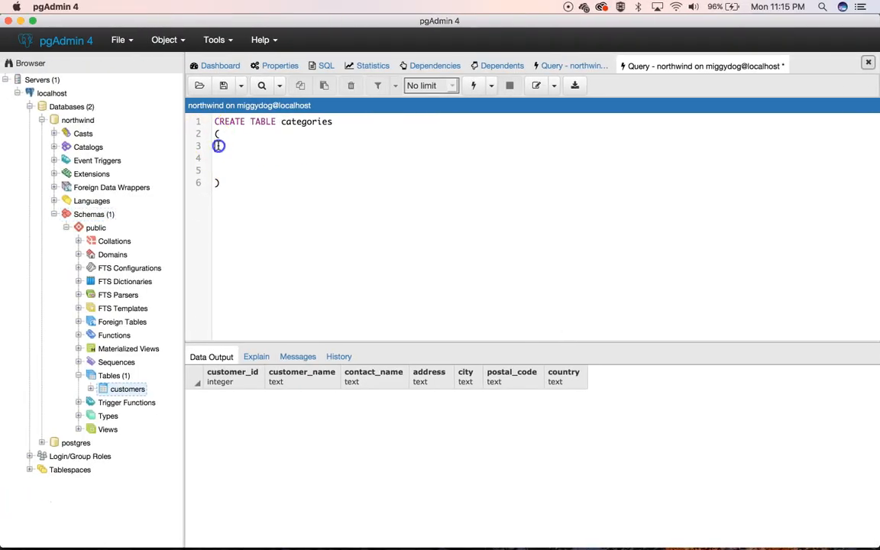
- Define category_id serial not null, category_name and description text columns
text(cate)
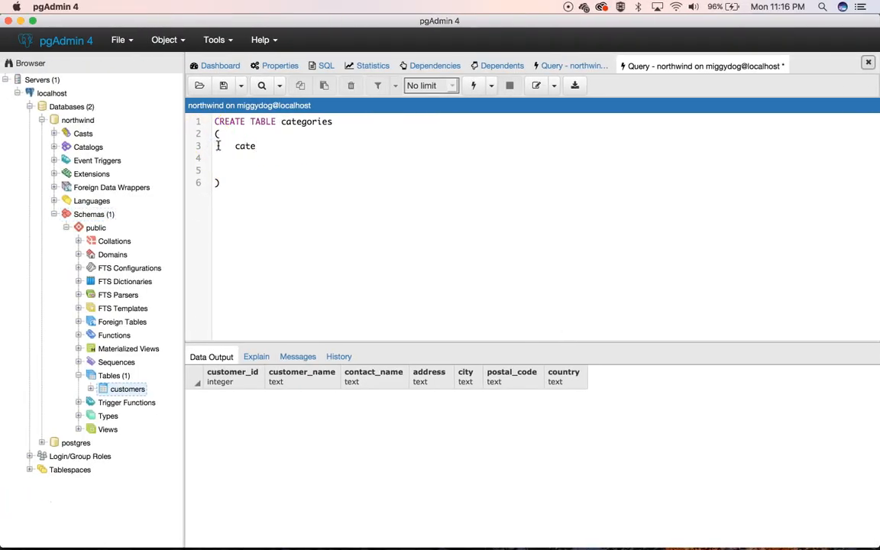
text(gory_id)
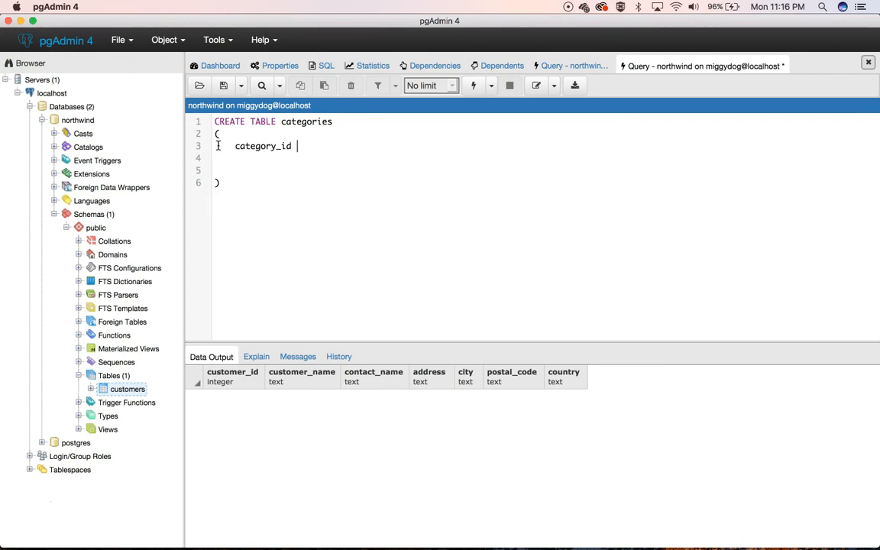
text(serial)
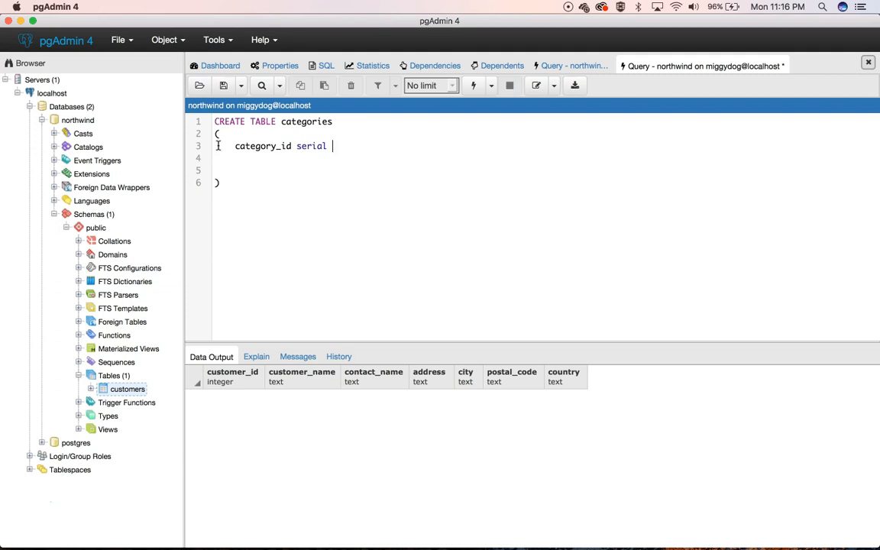
text(is not null,)
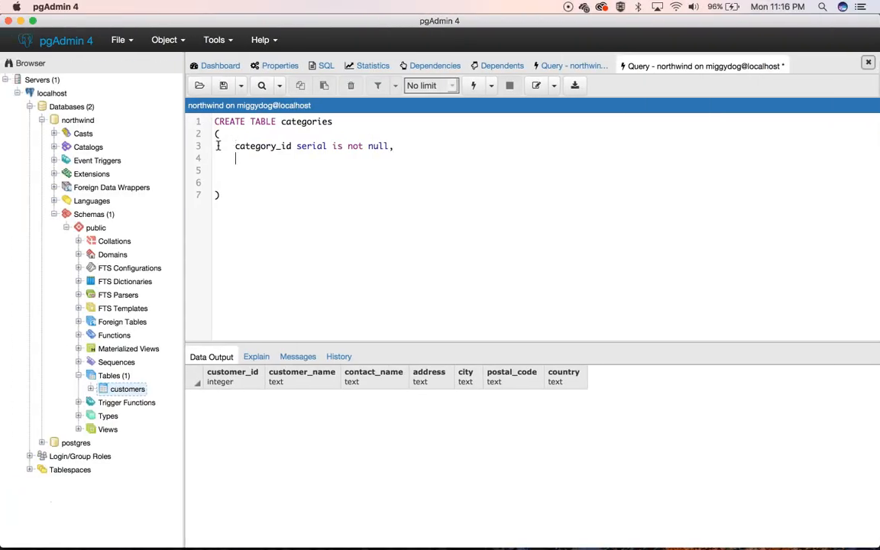
text(category_name text,)
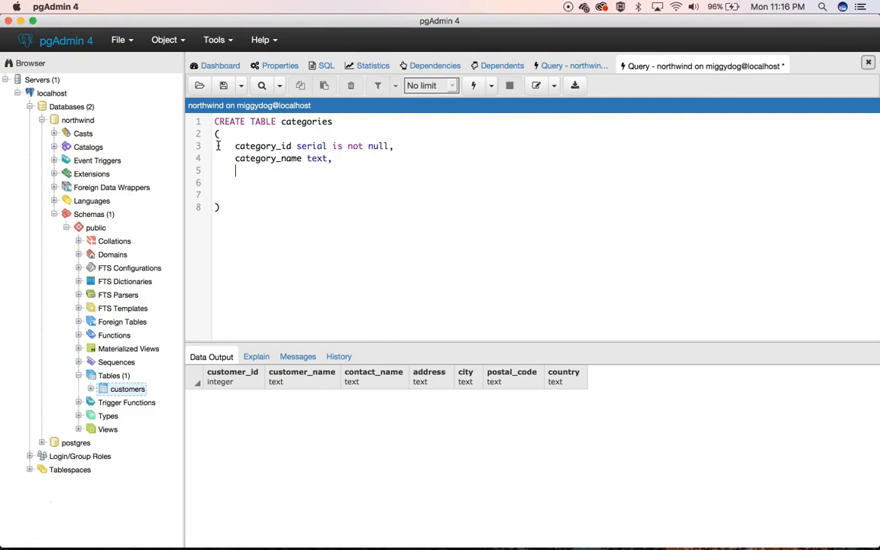
text(d)
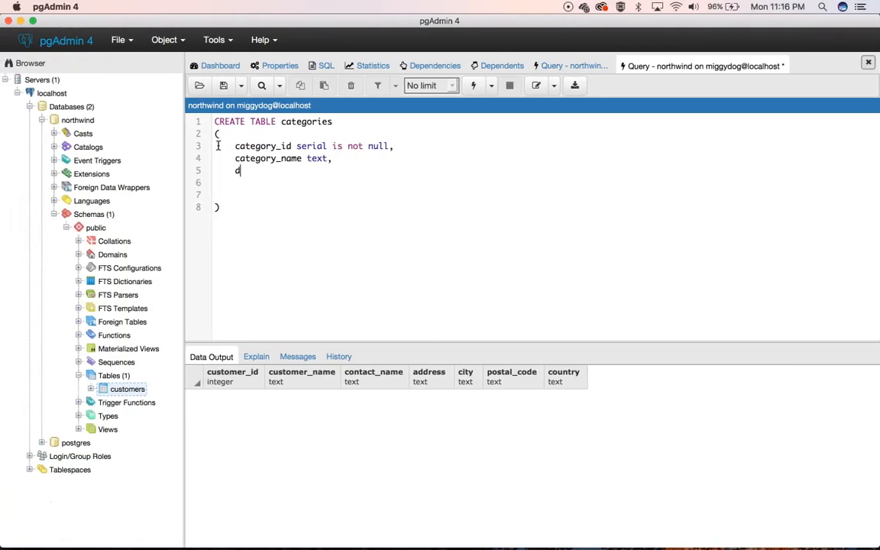
text(escription text)
click(554, 183)
text(pr)
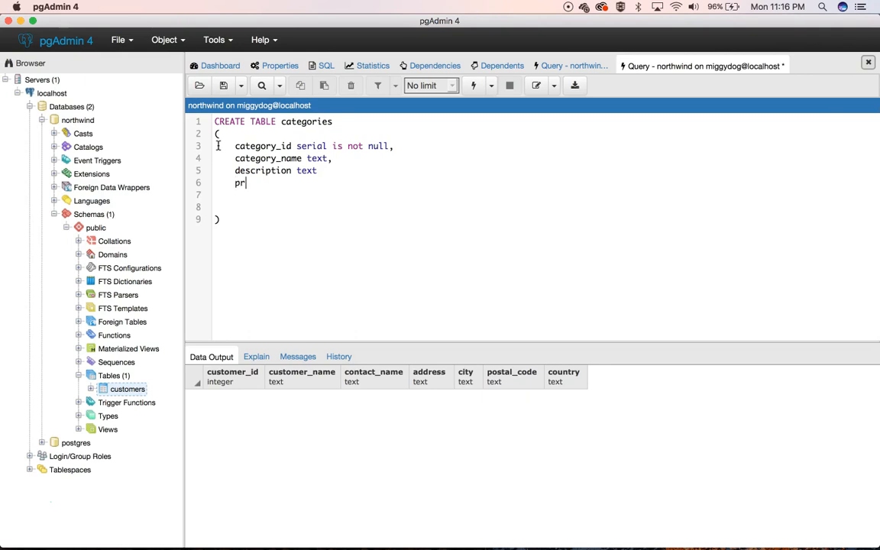
- Add a category_id primary key and execute, correcting the syntax error
text(imary_key)
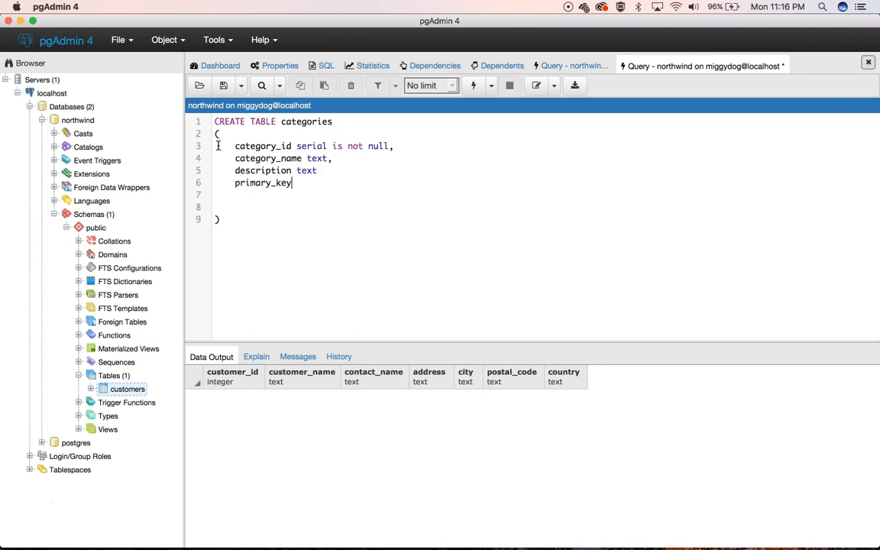
text(())
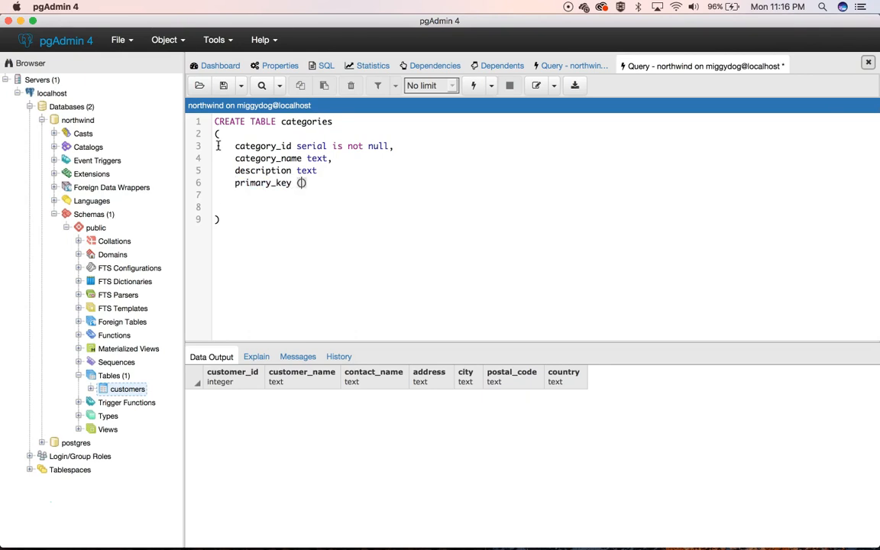
text(category_id)
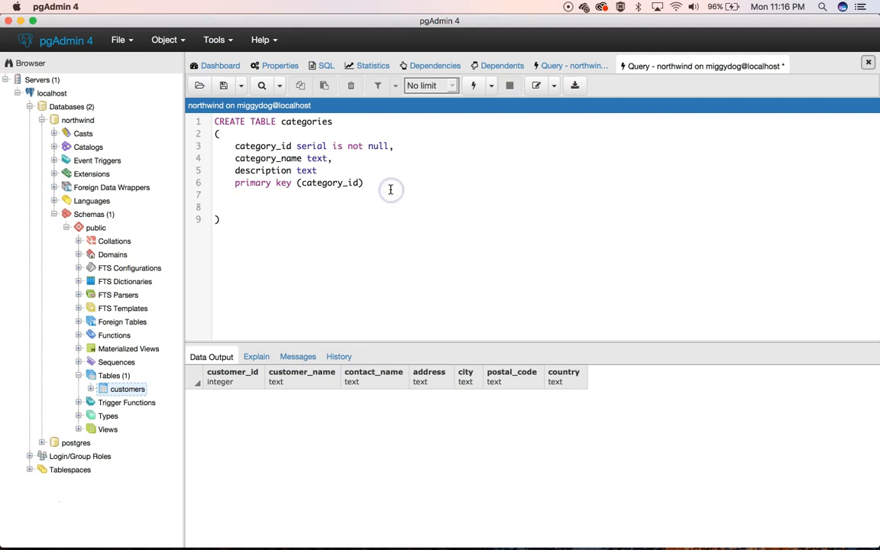
mouse_move(480, 71)
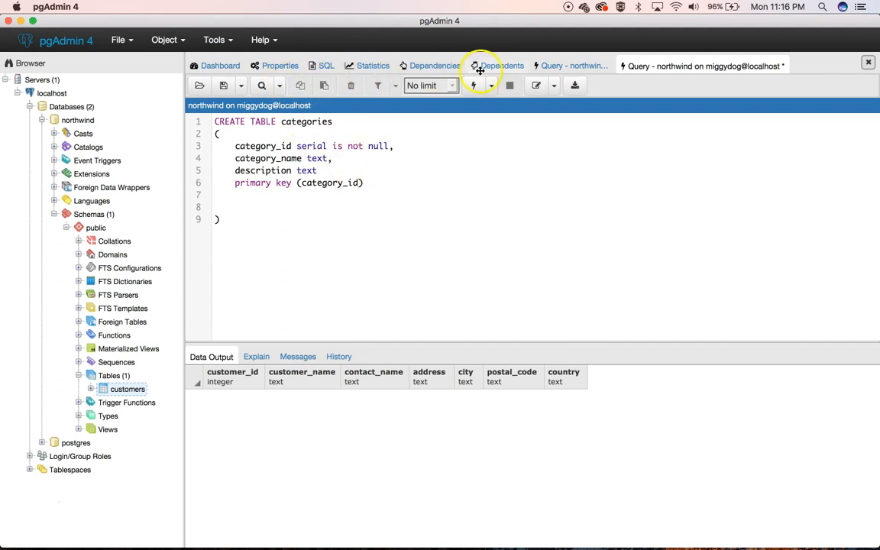
click(473, 85)
text(,)
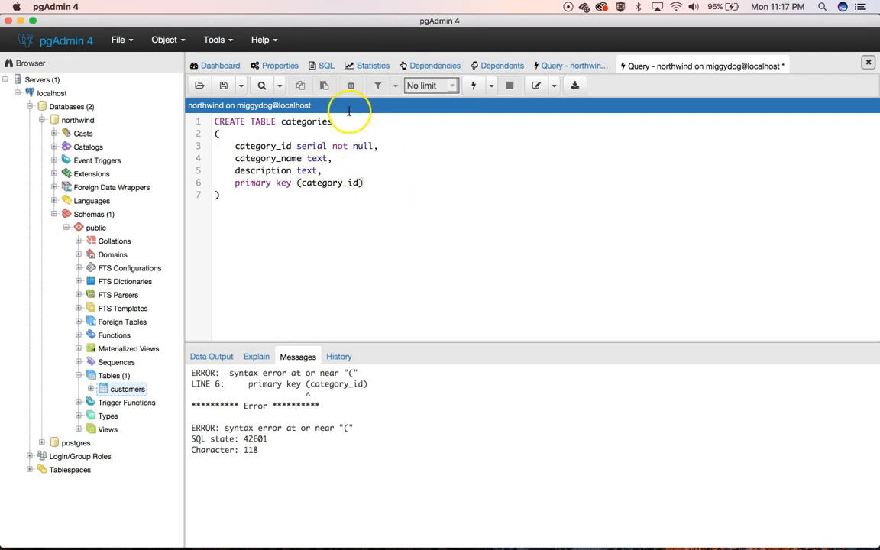
click(473, 85)
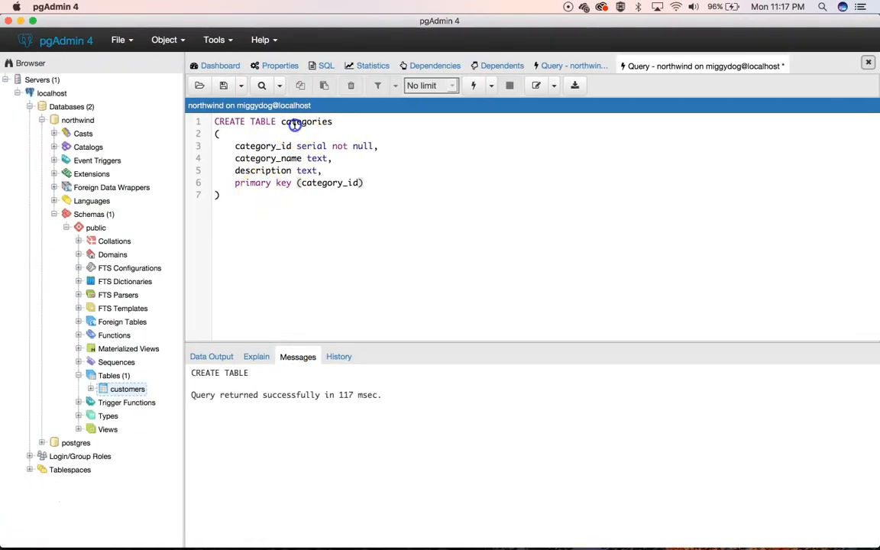
- Rework the SQL into CREATE TABLE employees with employee_id, last_name, first_name, birth_date
text(employees)
text(first)
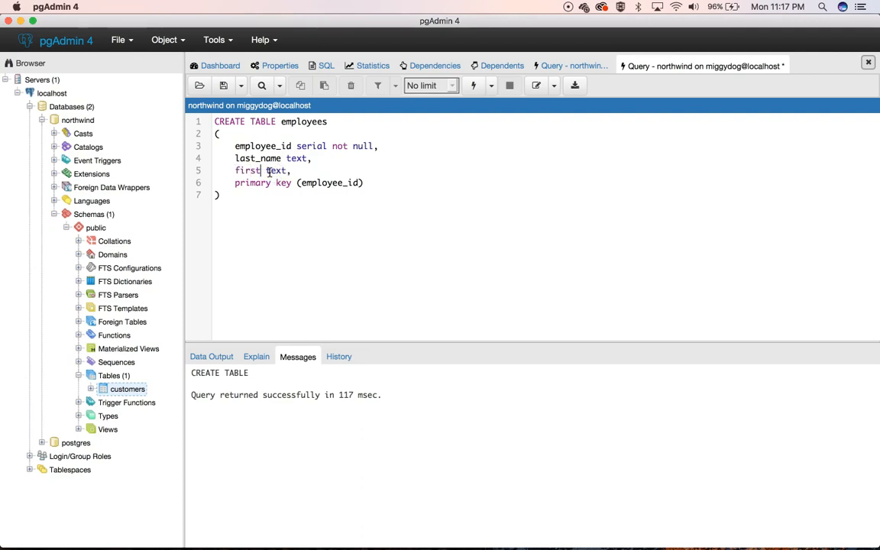
text(_name)
text(birth)
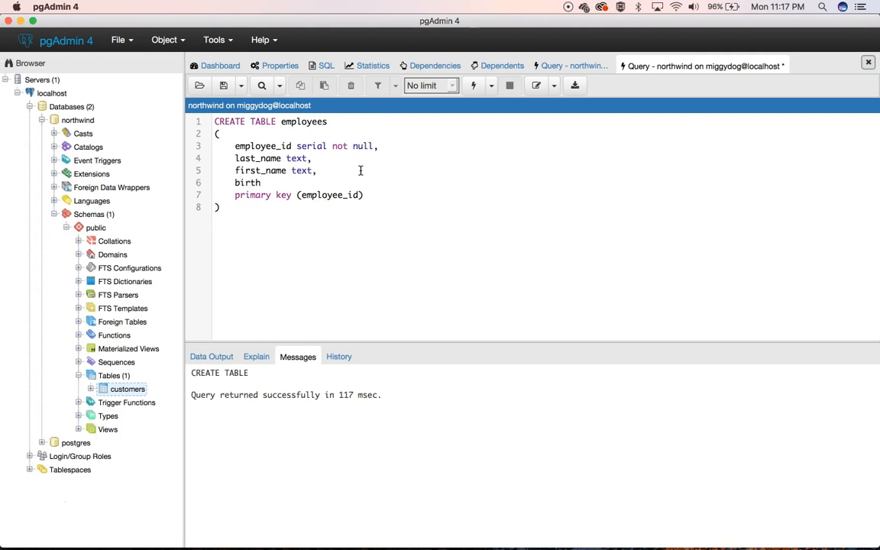
text(_date)
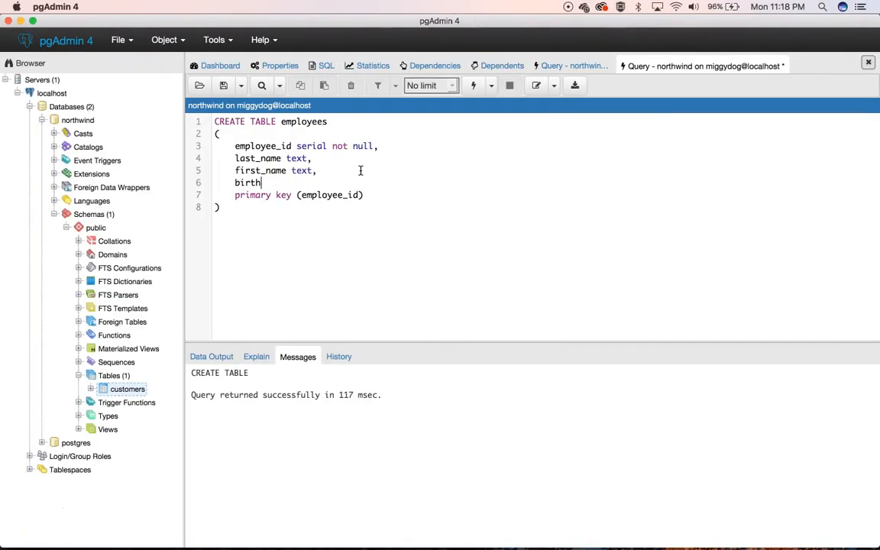
text(_date)
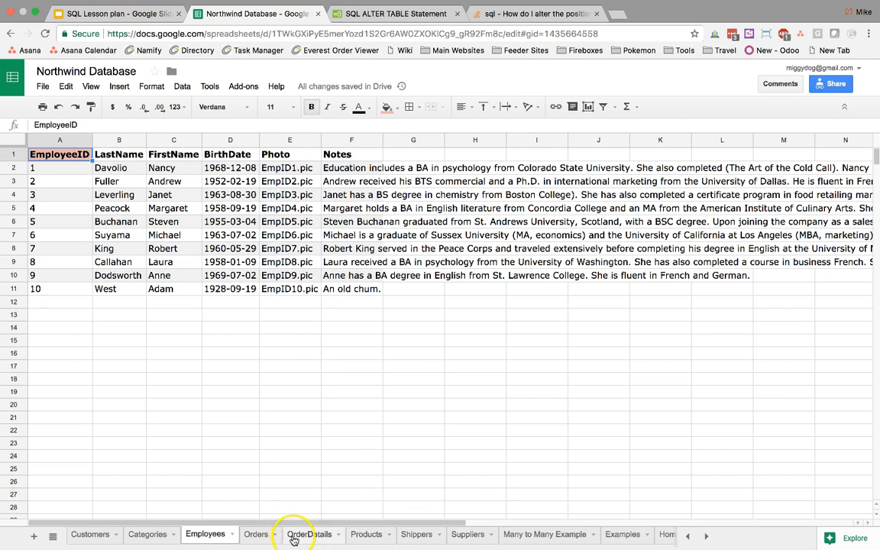
mouse_move(338, 536)
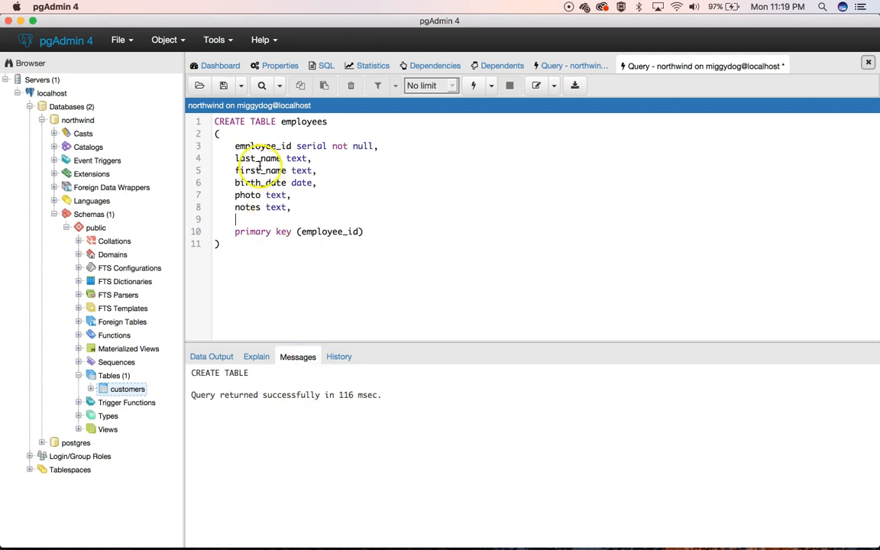
- Drop the employees table and refresh Tables to show only categories and customers
key(cmd+a)
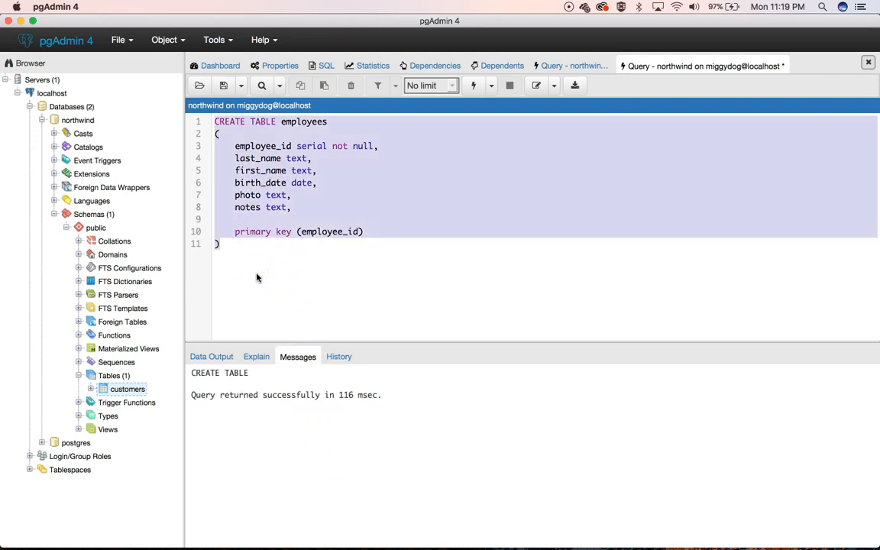
text(drop tab)
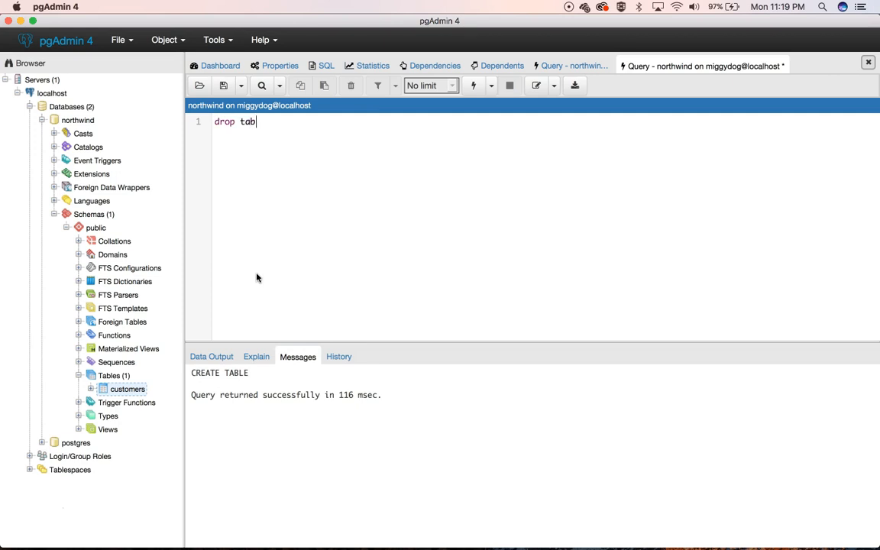
text(le)
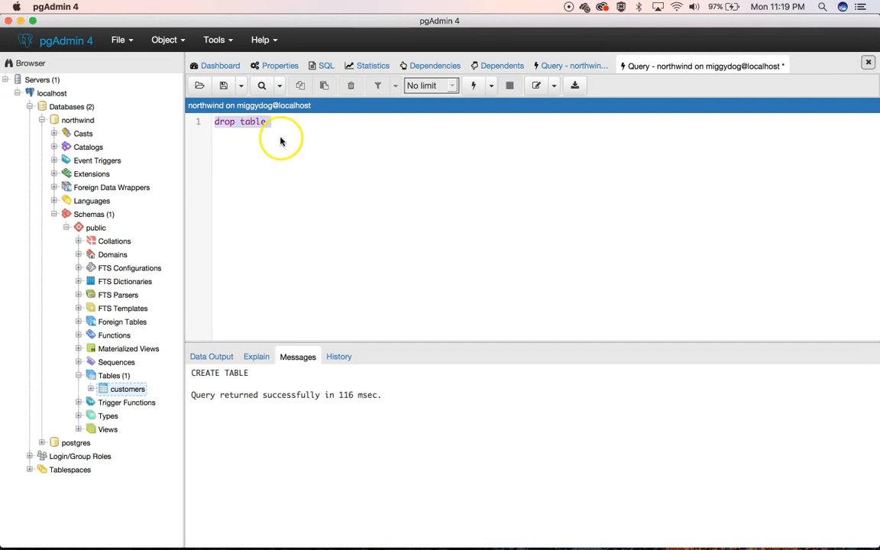
text(empl)
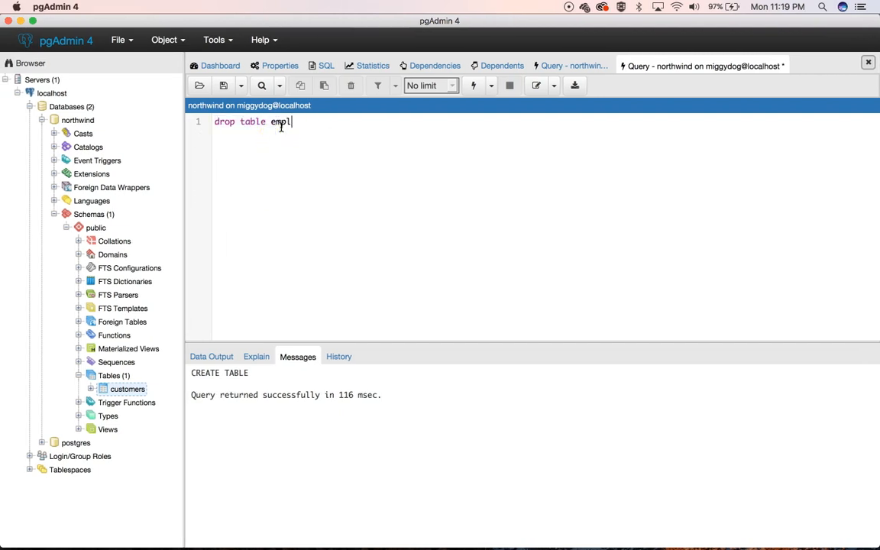
text(oyees)
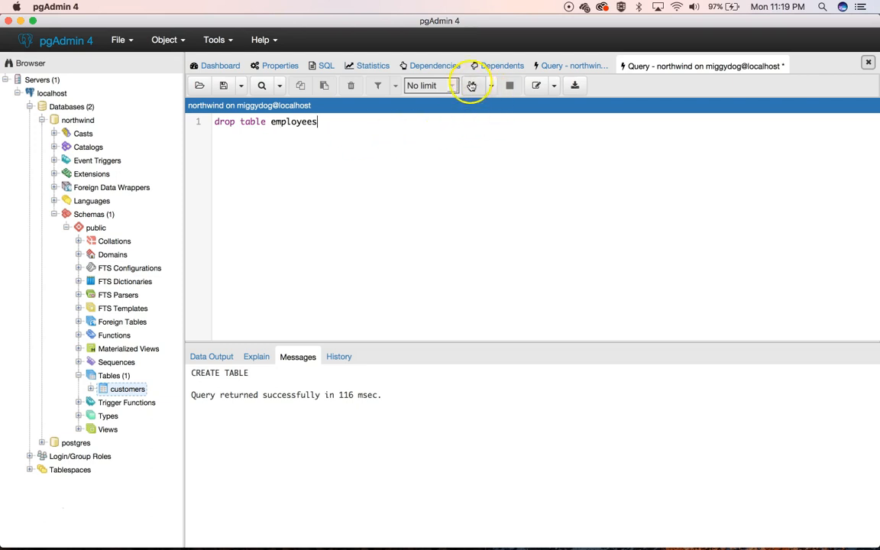
right_click(109, 375)
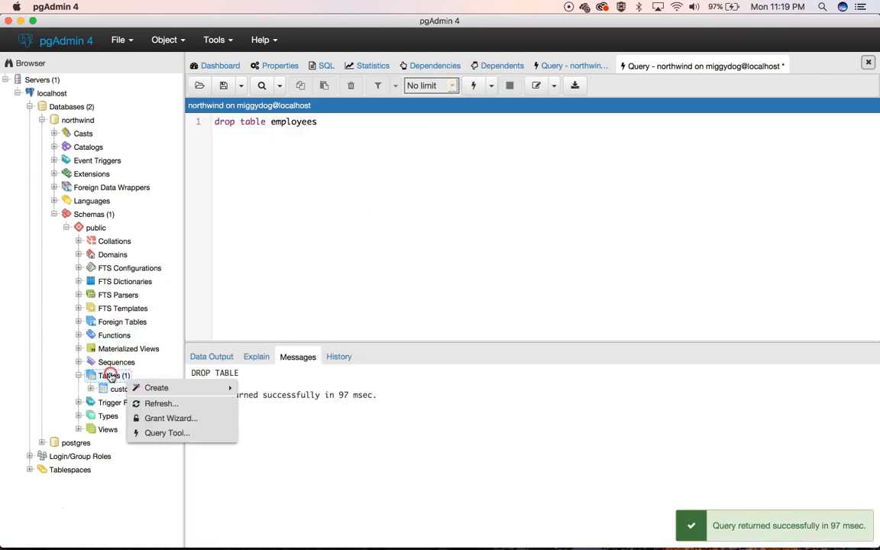
click(161, 403)
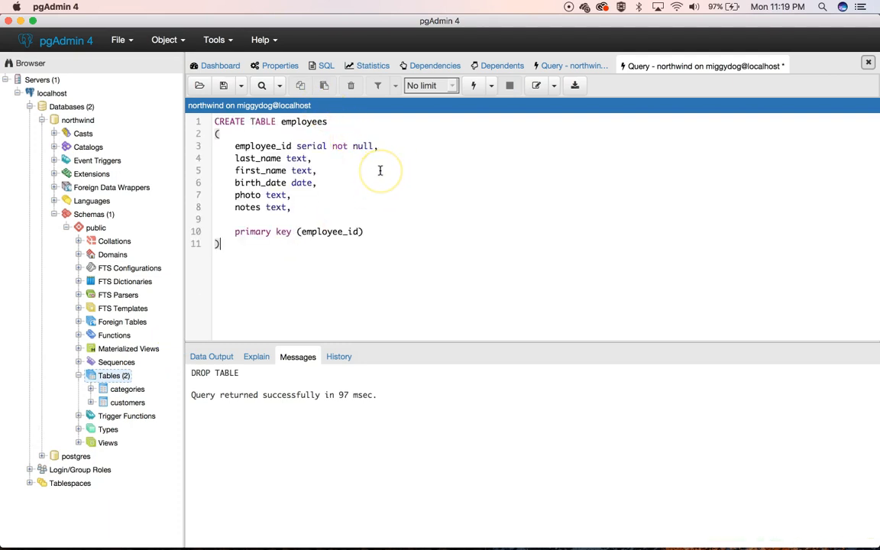
- Rerun CREATE TABLE employees and refresh Tables so employees appears
click(469, 84)
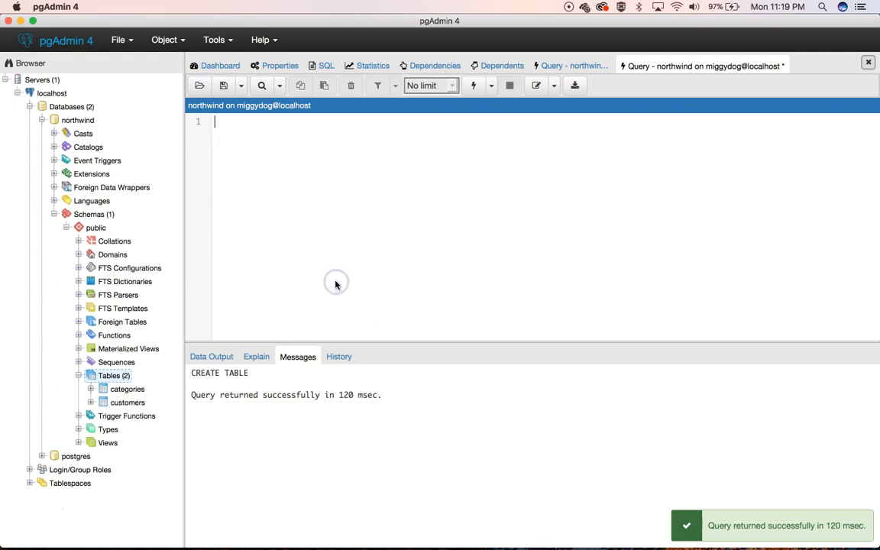
right_click(109, 375)
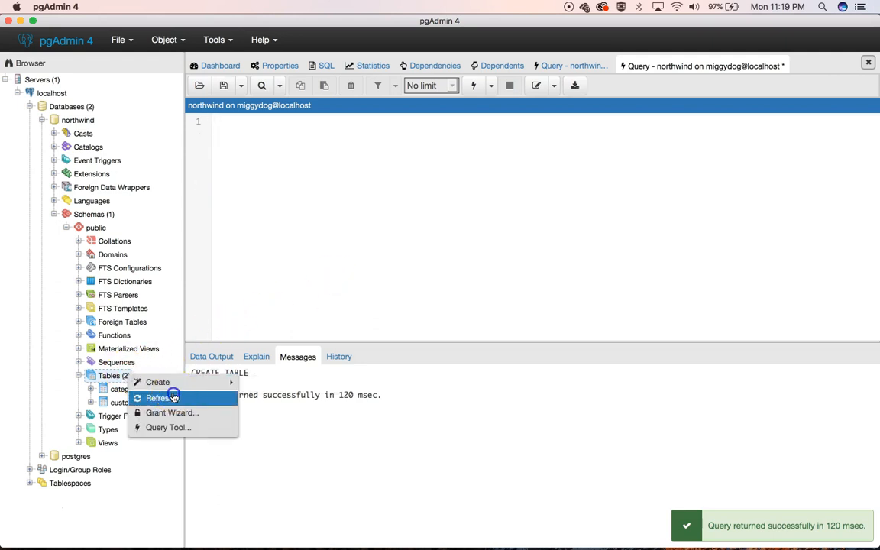
click(161, 397)
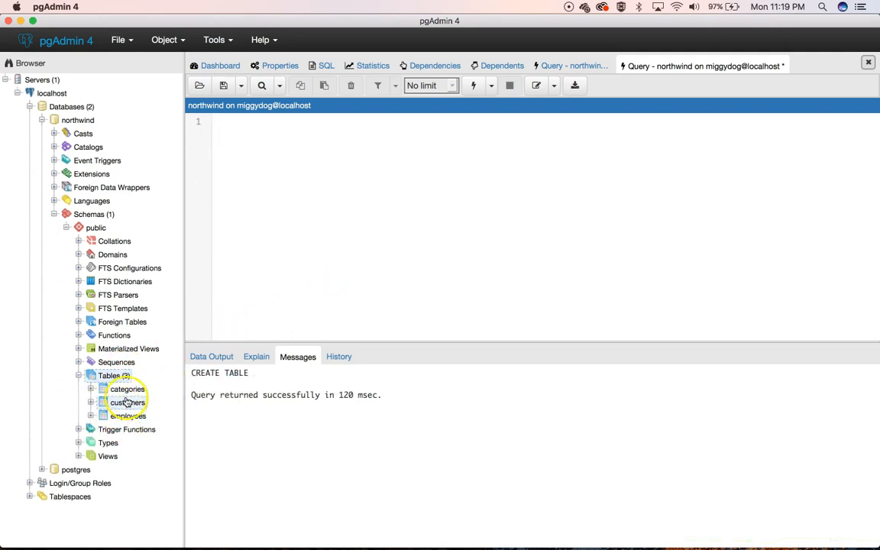